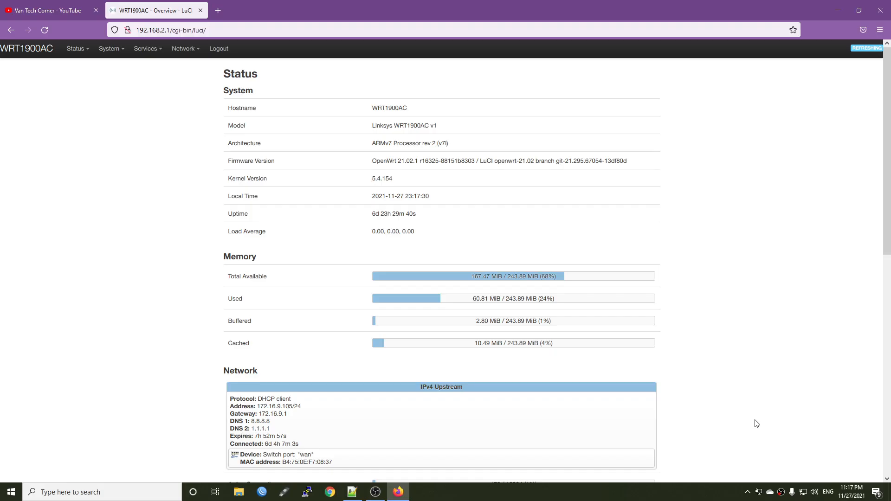
- Switch to the YouTube tab showing Van Tech Corner's 'guest' search results
left_click(46, 10)
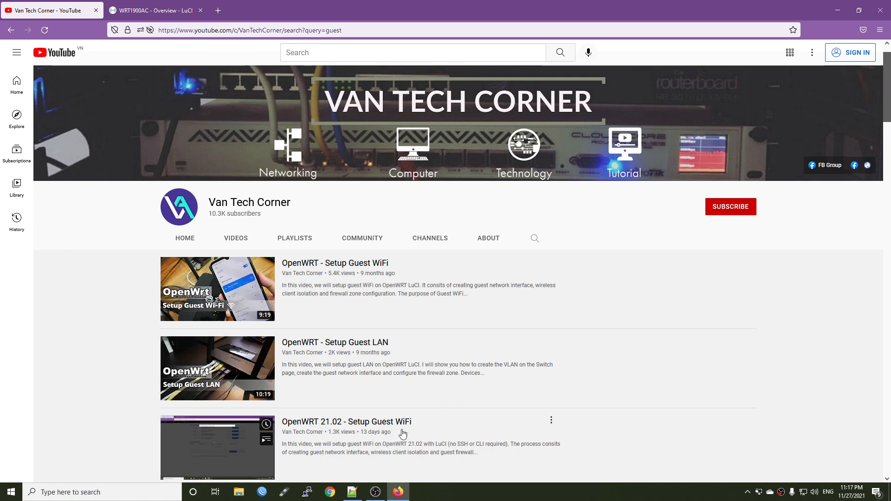
mouse_move(385, 433)
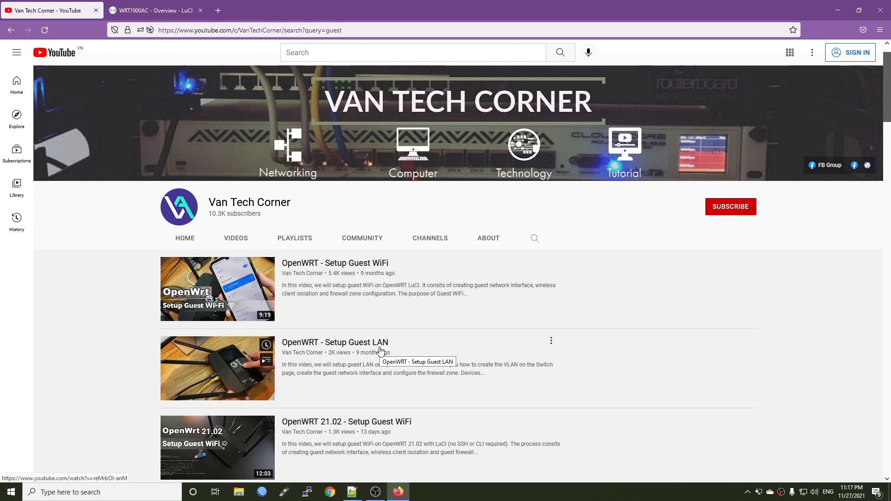
mouse_move(437, 400)
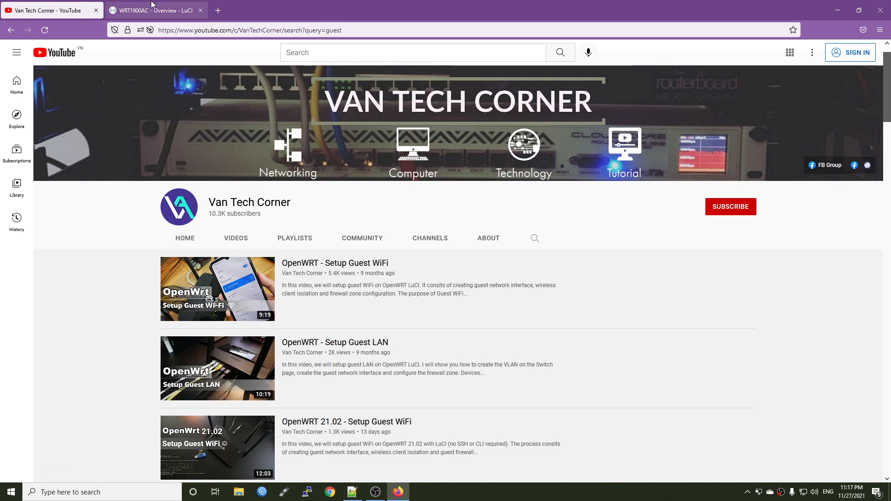
- Go to Network > Interfaces > Devices to list br-lan, lan1–lan4 and wan
left_click(153, 10)
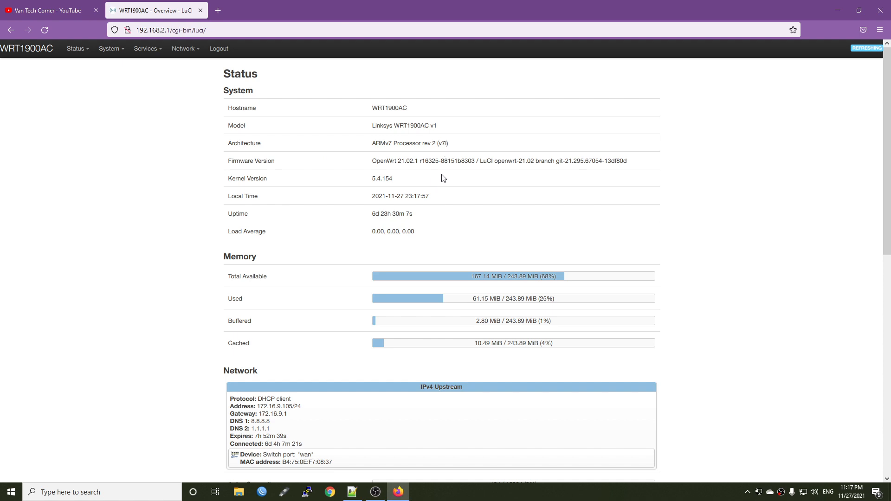
left_click(183, 48)
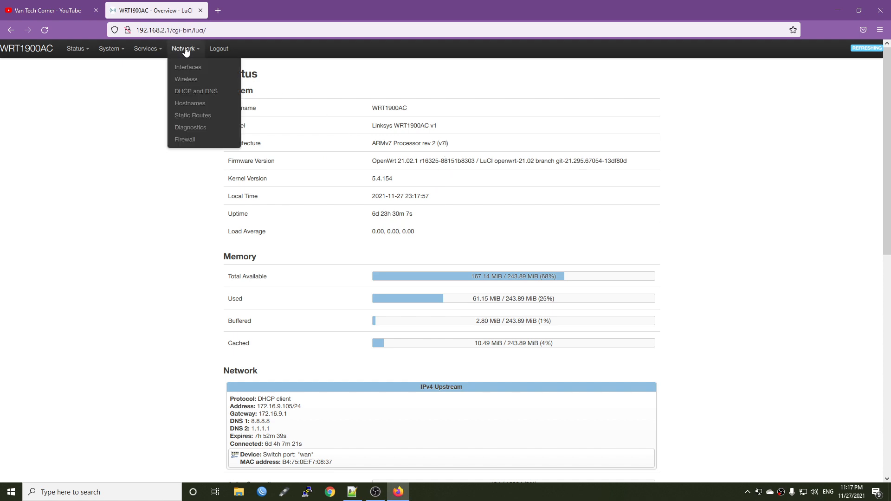
left_click(188, 66)
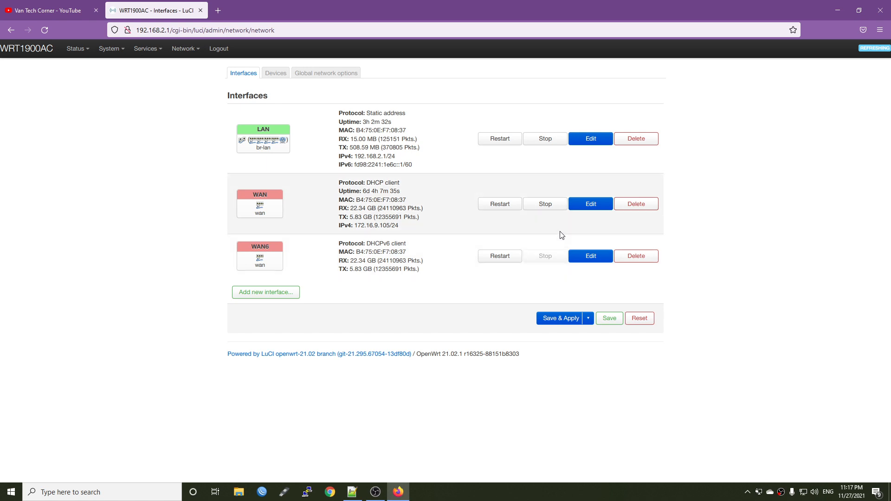
mouse_move(255, 130)
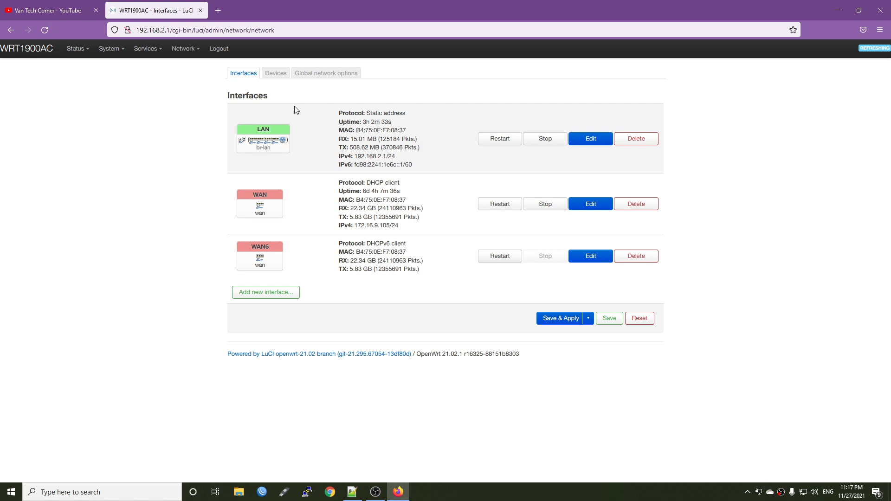
mouse_move(274, 82)
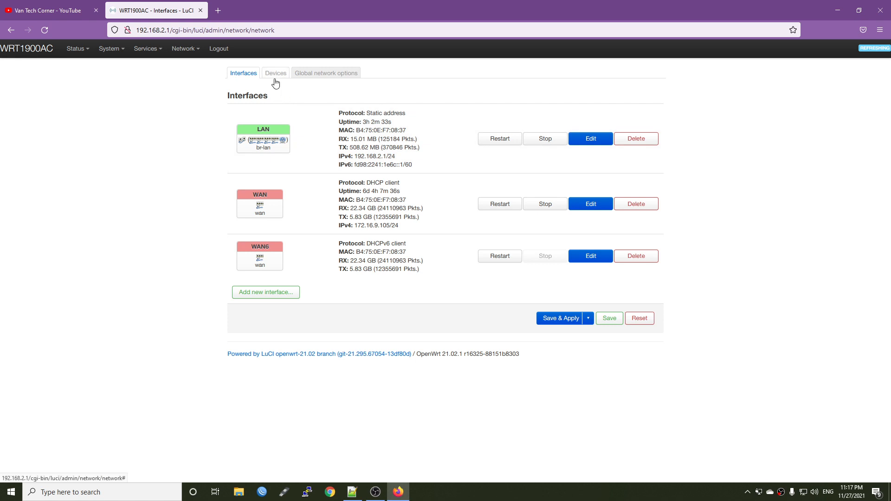
left_click(276, 73)
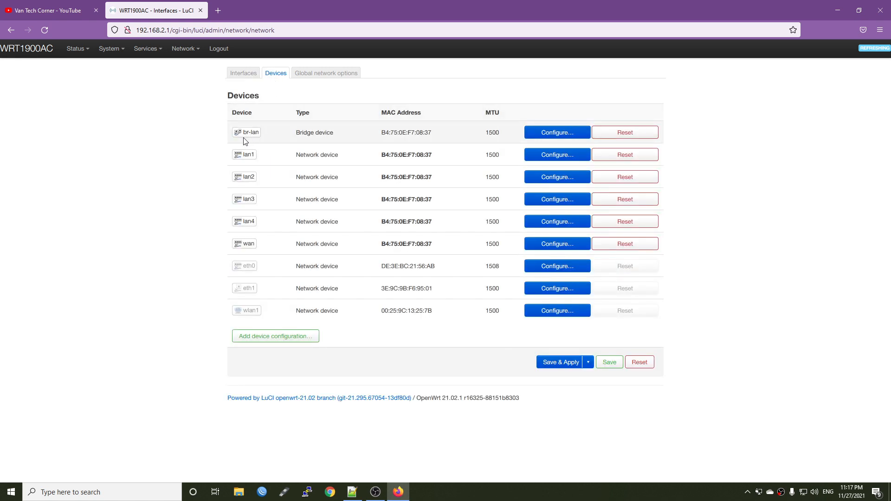
- Uncheck lan1 from br-lan's bridge ports and save the device settings
left_click(557, 132)
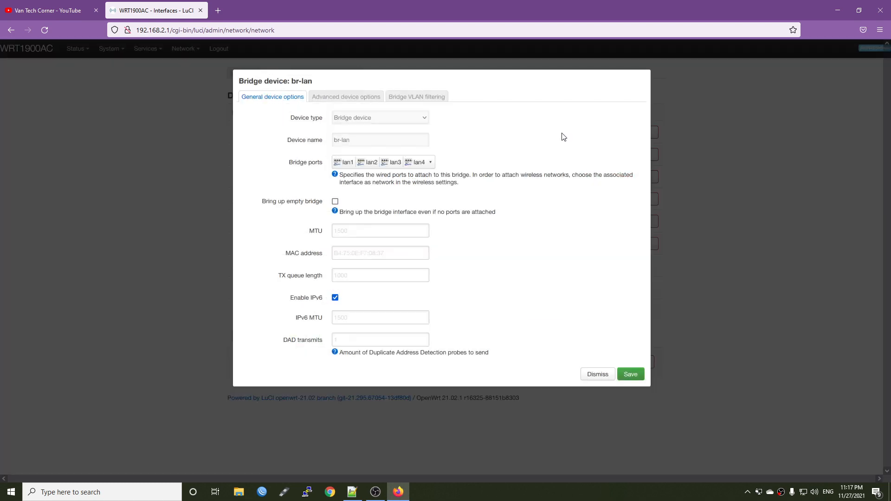
mouse_move(414, 163)
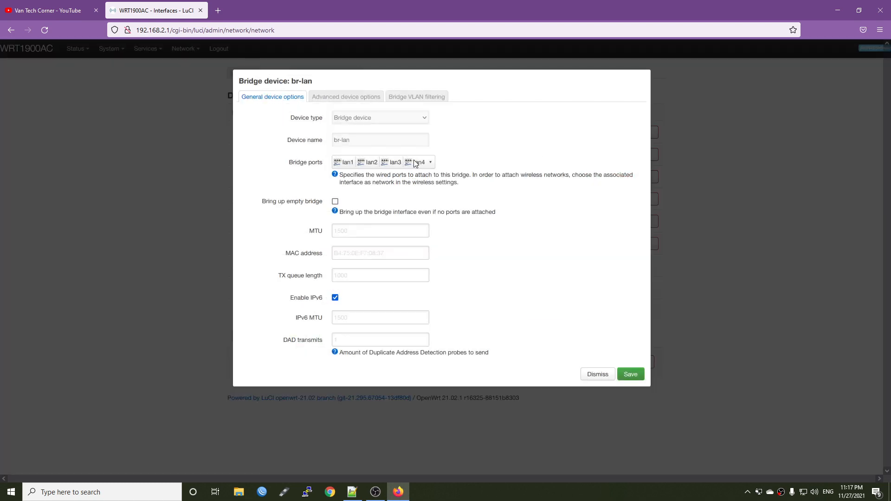
mouse_move(353, 170)
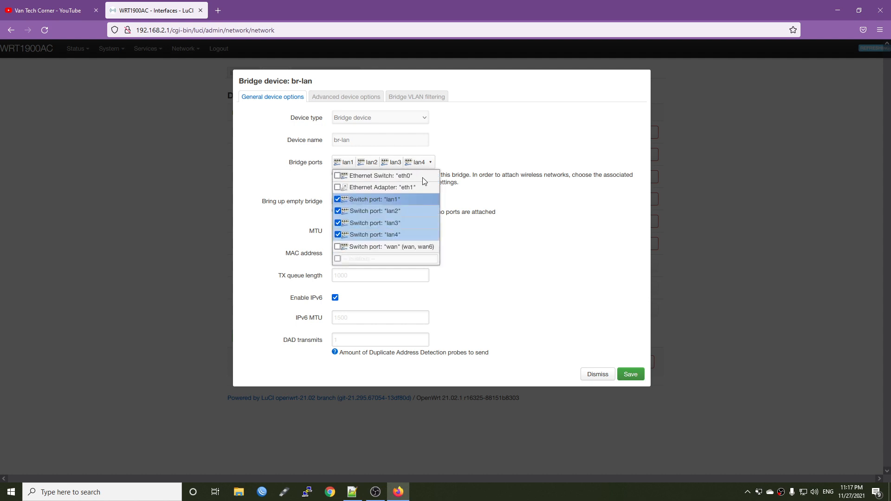
left_click(338, 200)
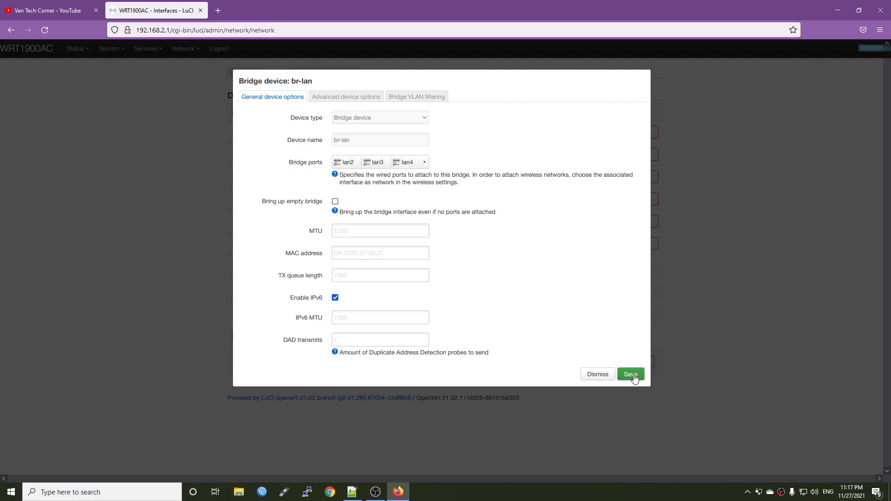
left_click(631, 375)
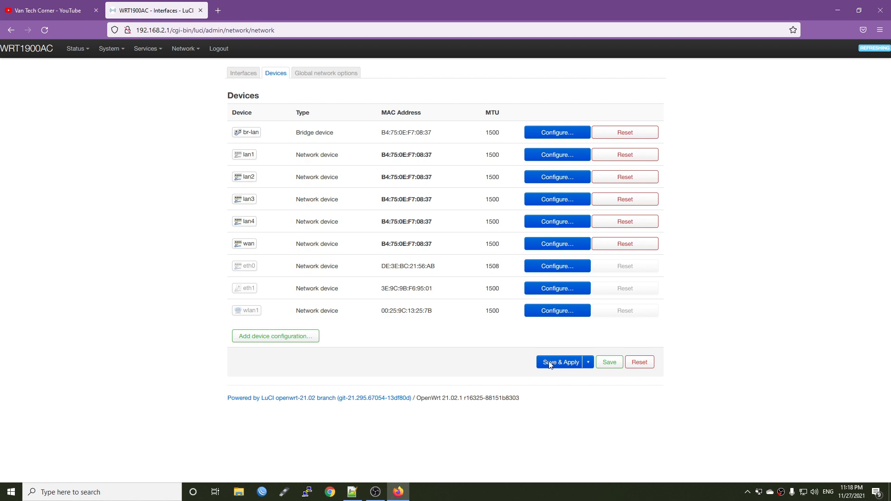
- Apply the bridge change and create interface guest_lan with Static address protocol on lan1
left_click(243, 73)
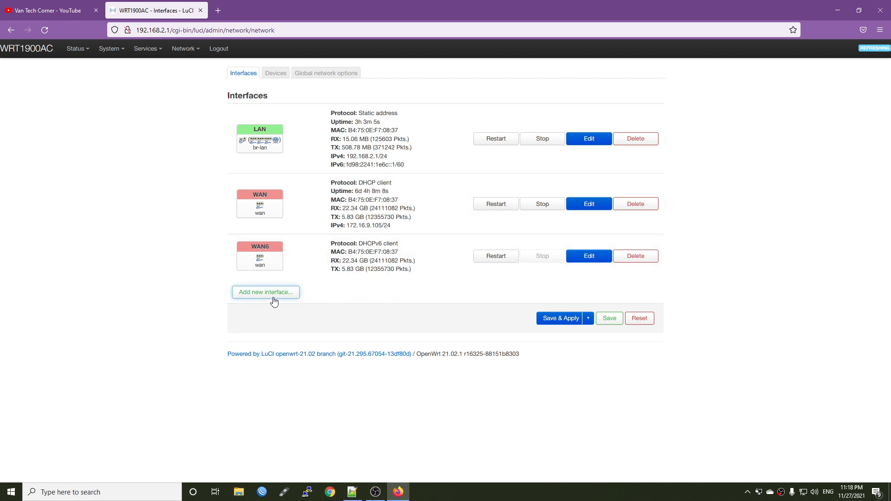
left_click(266, 292)
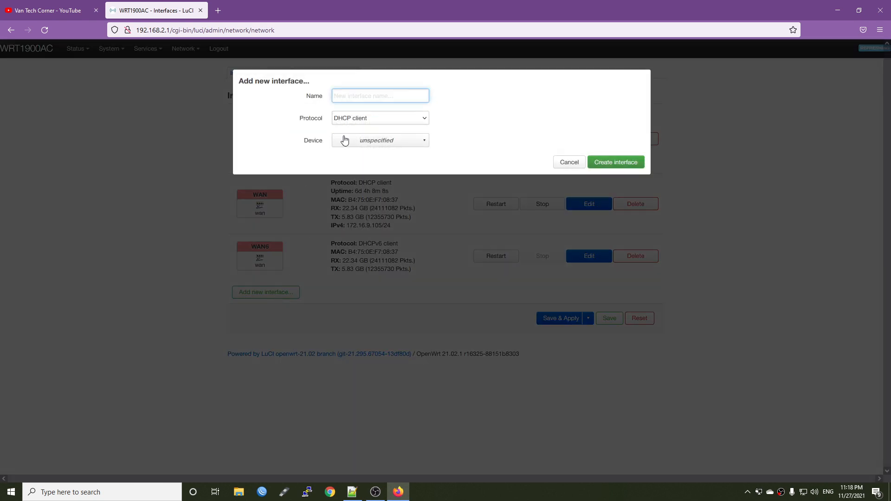
type("guest_lan")
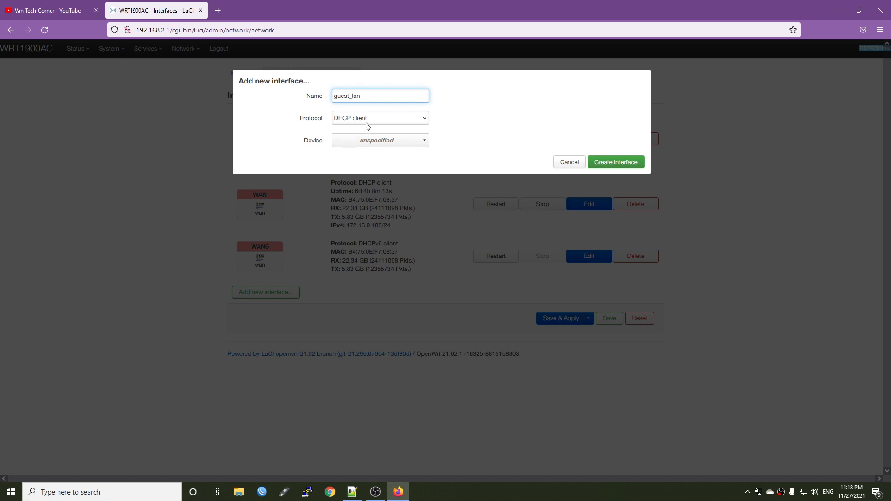
left_click(380, 118)
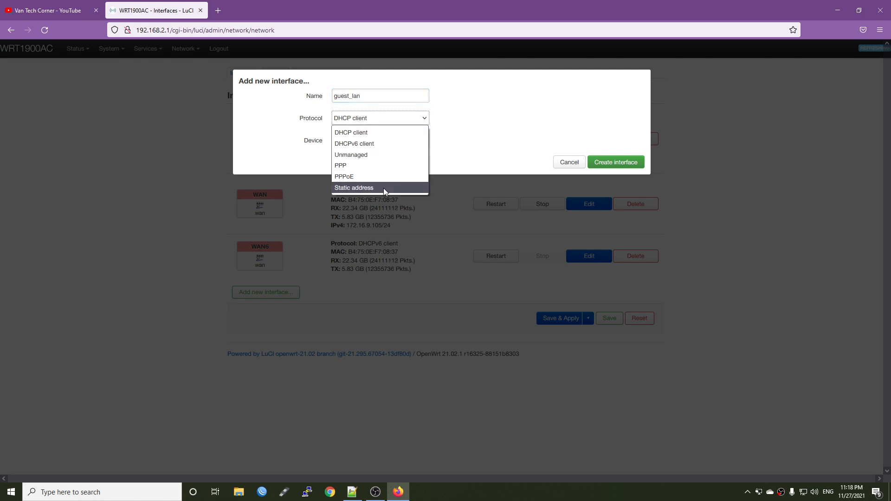
left_click(354, 188)
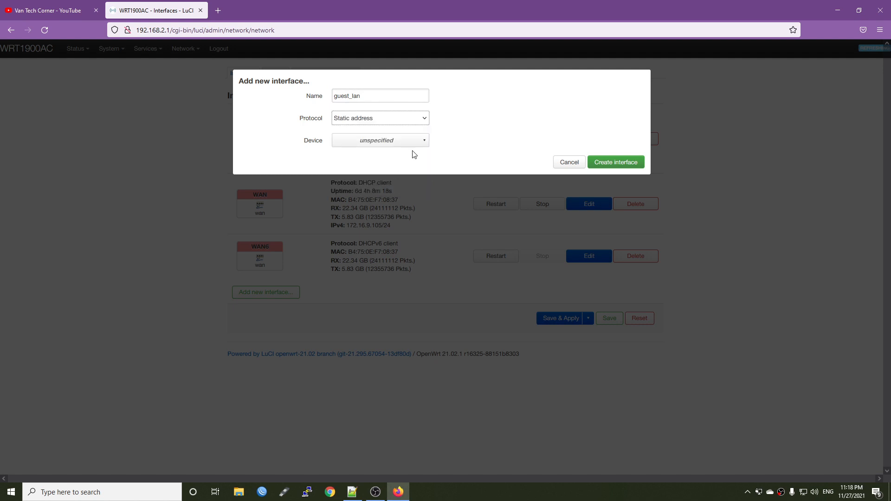
left_click(380, 140)
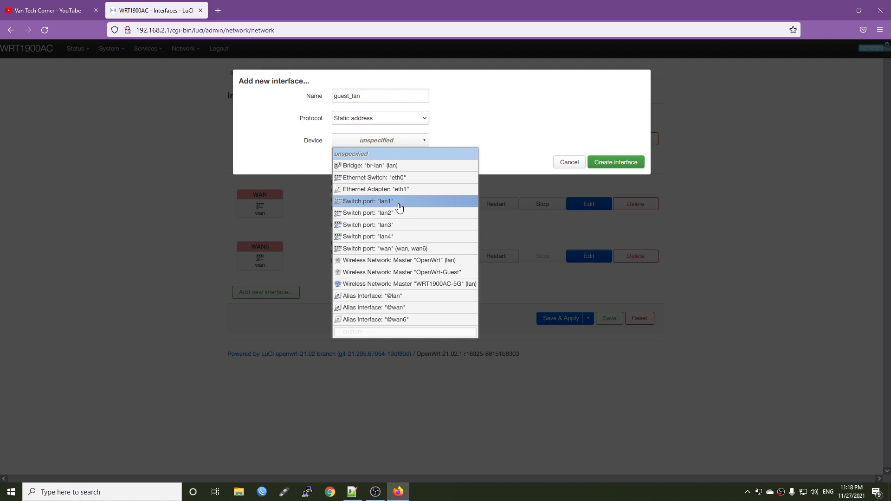
left_click(367, 201)
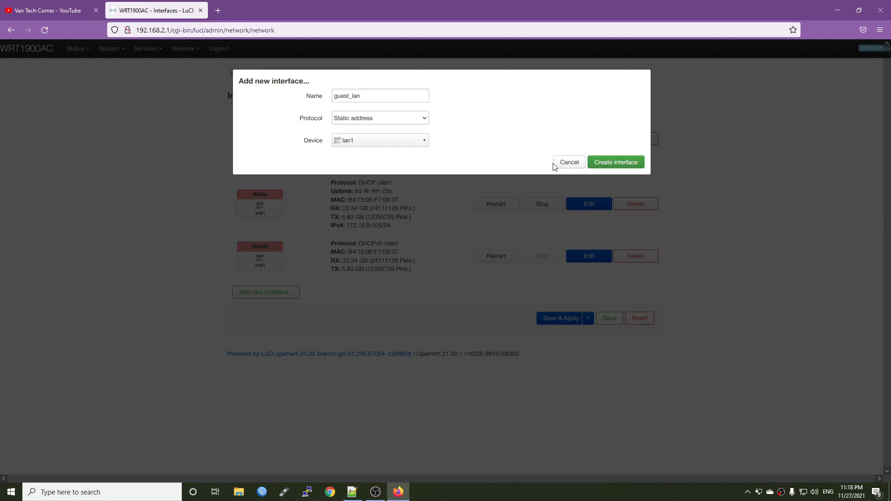
mouse_move(602, 164)
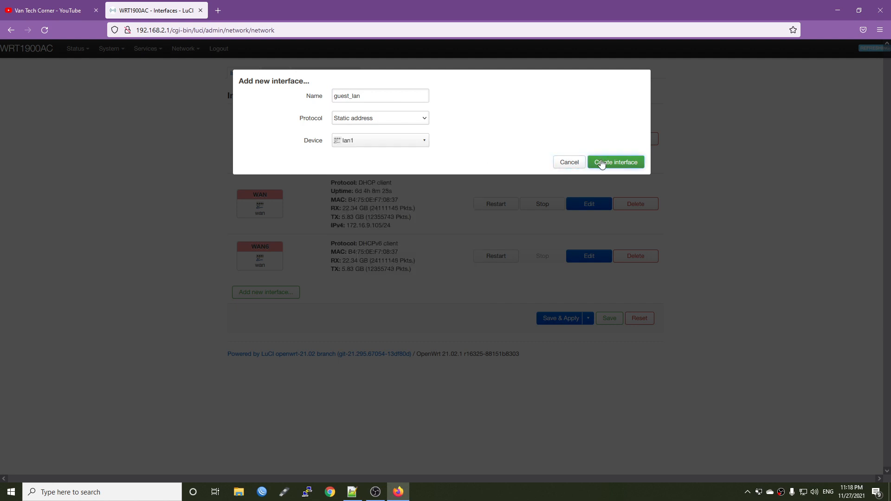
left_click(615, 162)
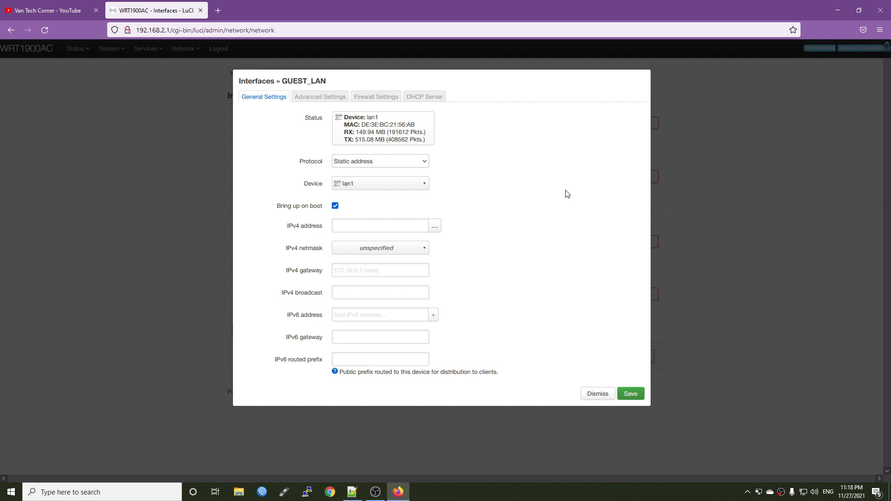
- Enter IPv4 address 192.168.7.1 and netmask 255.255.255.0 for guest_lan
type("1")
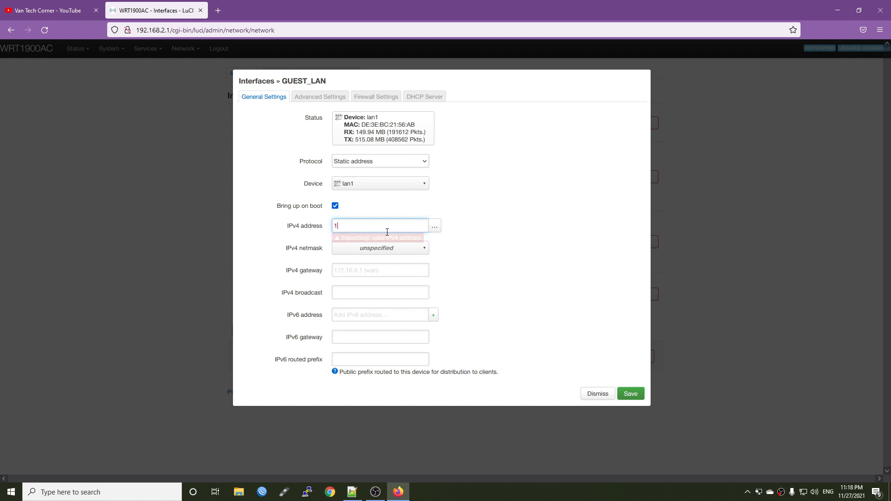
type("92.168")
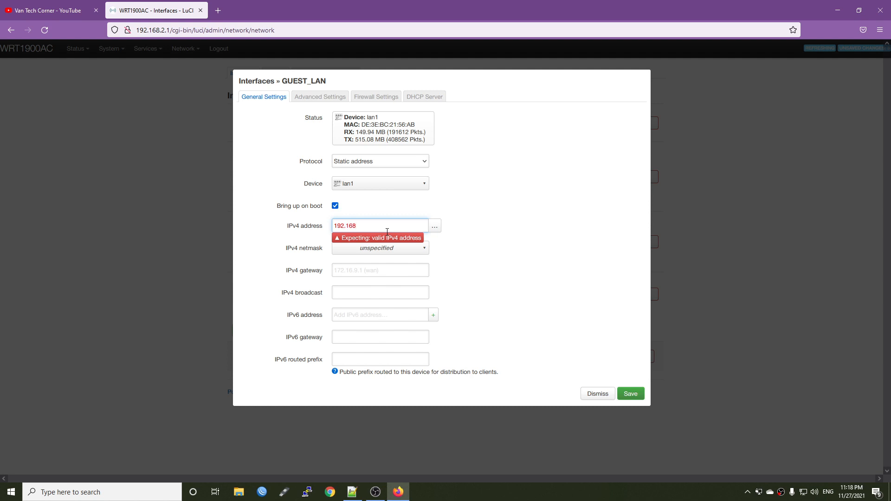
type(".7.1")
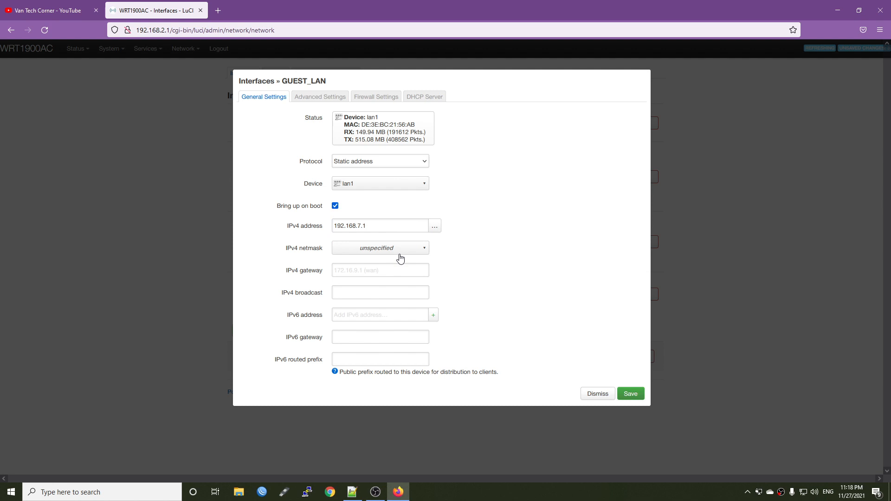
left_click(380, 248)
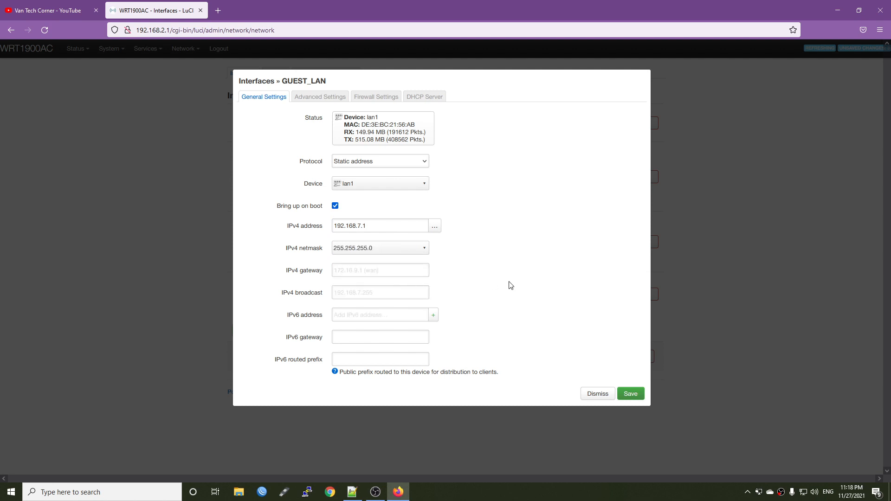
mouse_move(505, 284)
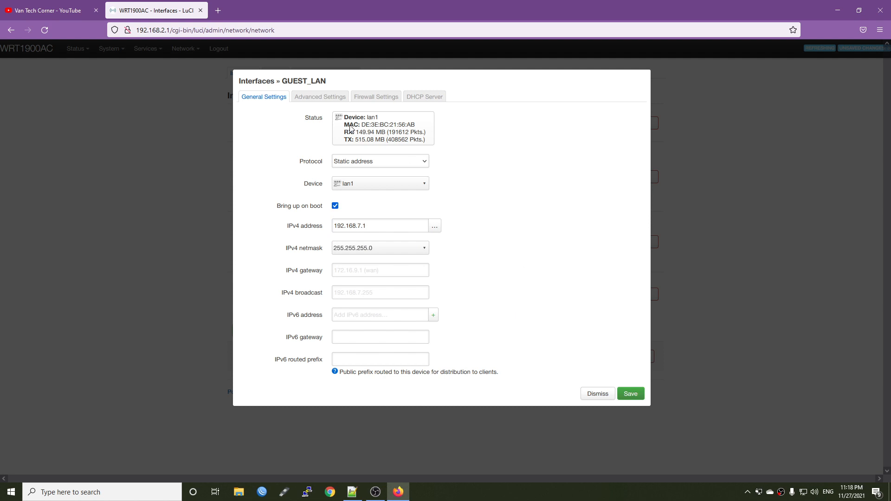
- Add custom DNS servers 8.8.8.8 and 1.1.1.1 in guest_lan's Advanced Settings
left_click(320, 97)
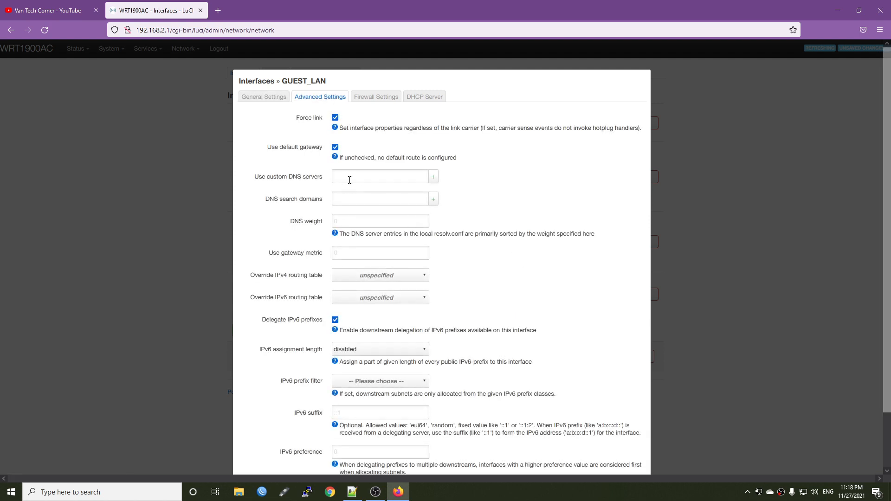
left_click(379, 176)
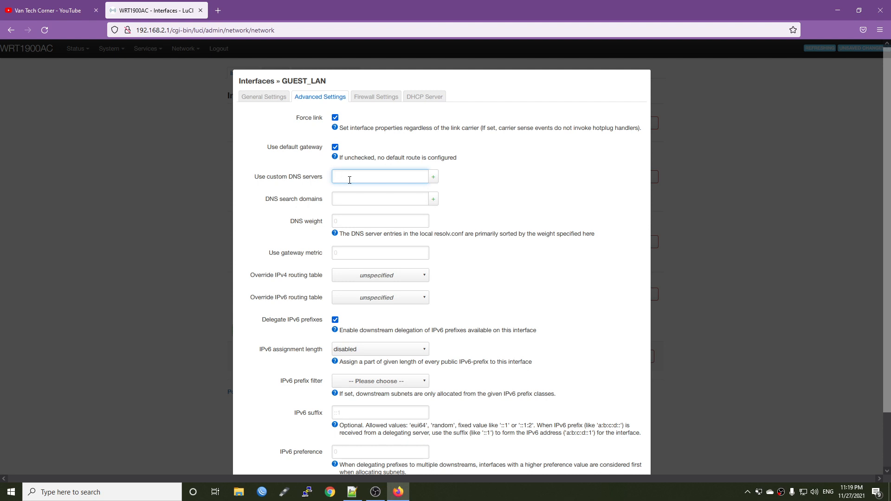
left_click(379, 176)
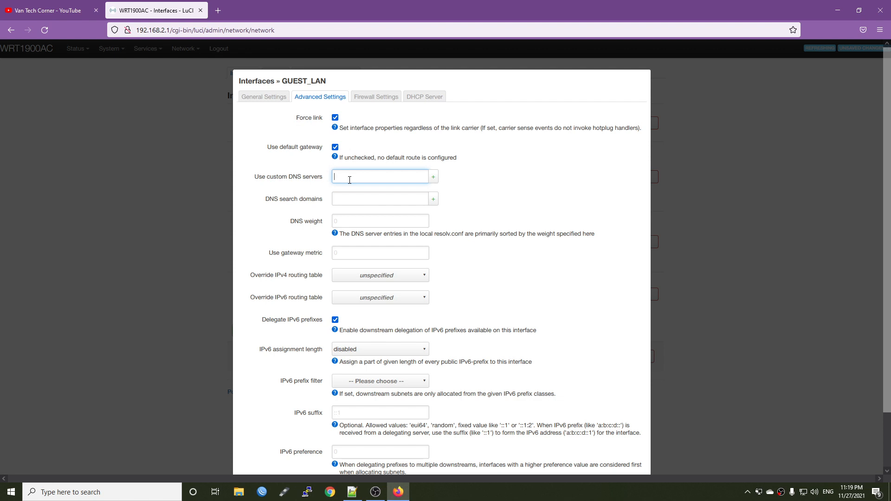
type("8")
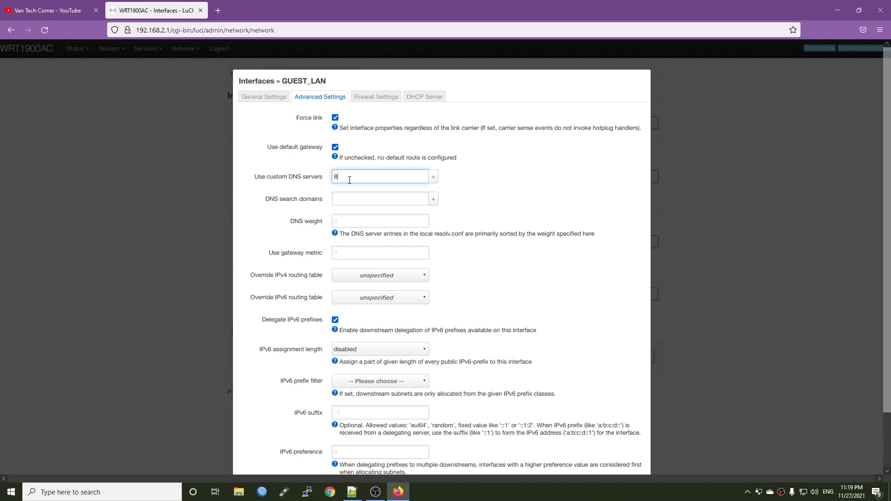
type(".8.8.8")
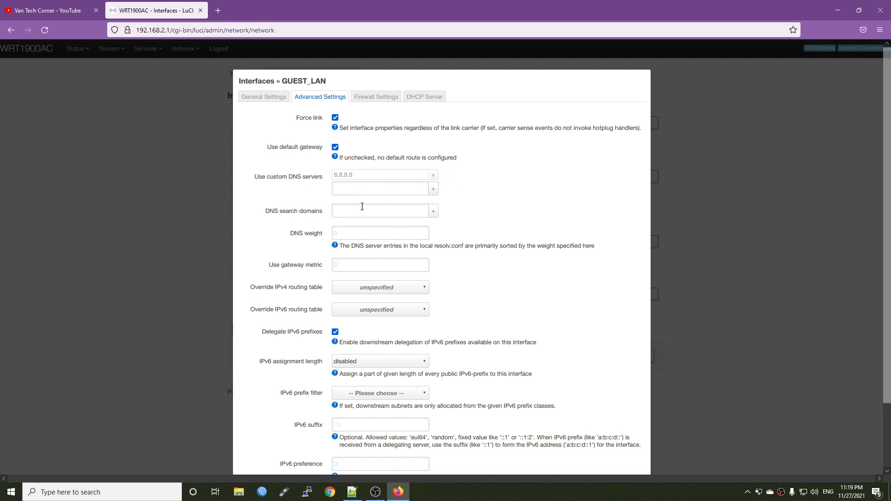
type("1.1.1.1")
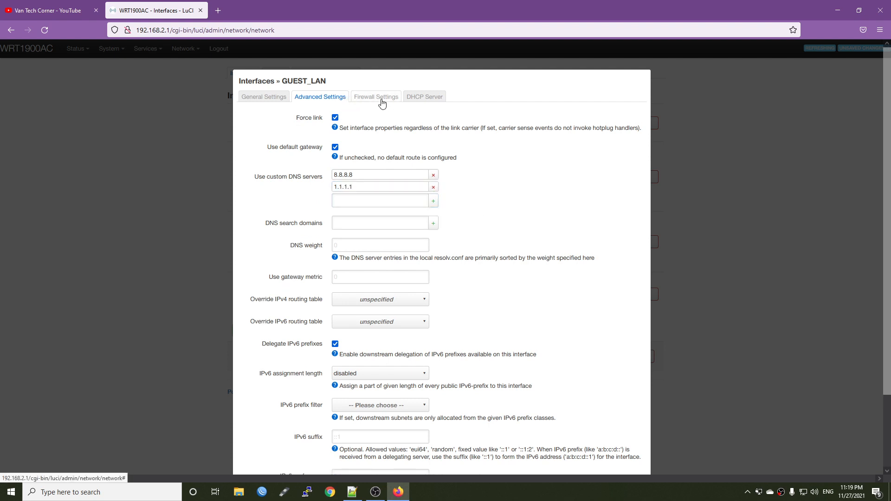
- Assign guest_lan to a new custom firewall zone named guestlanfw
left_click(376, 97)
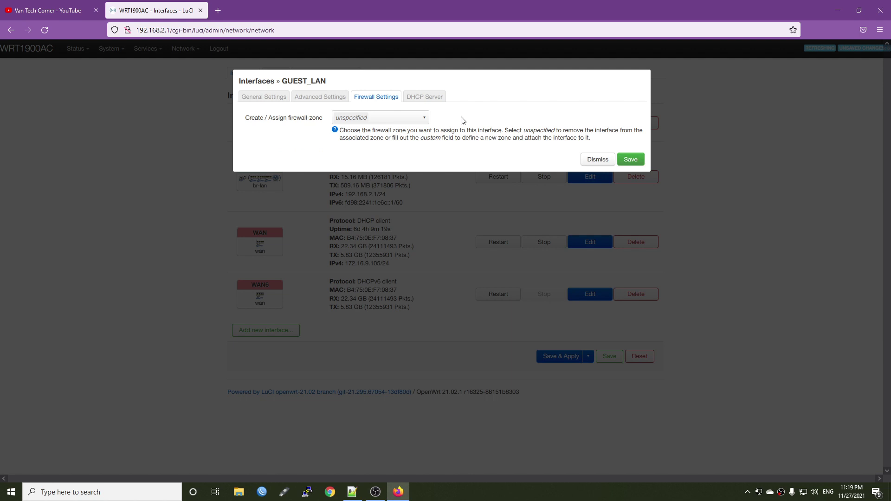
left_click(380, 118)
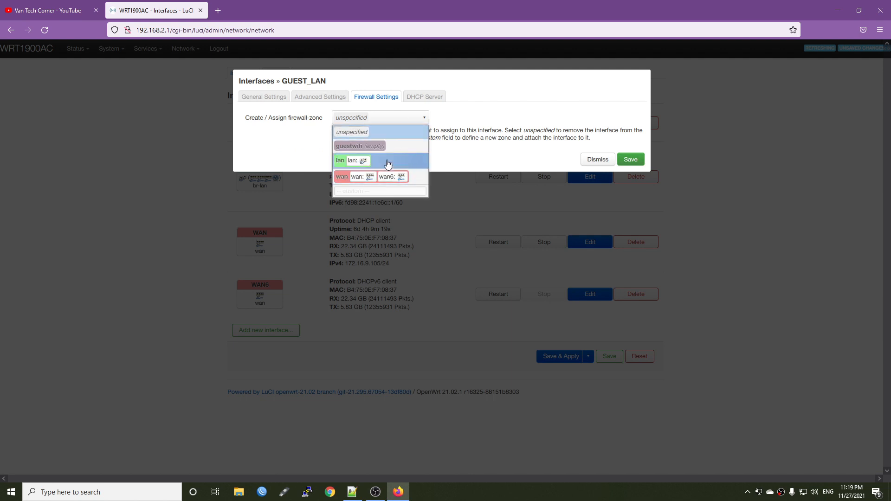
mouse_move(394, 147)
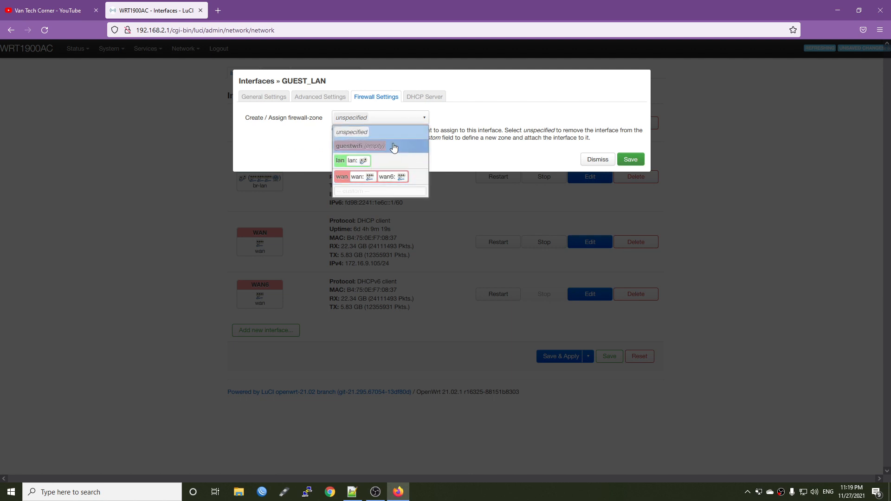
mouse_move(363, 134)
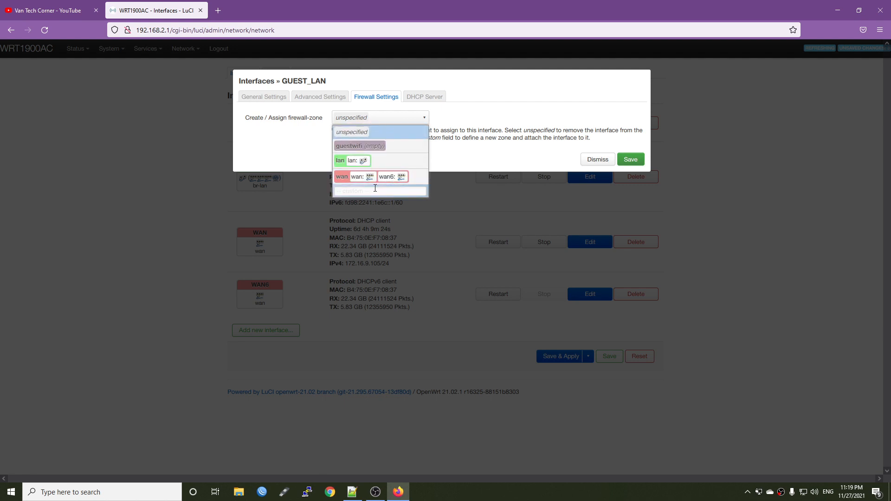
type("guestlanfw: (create")
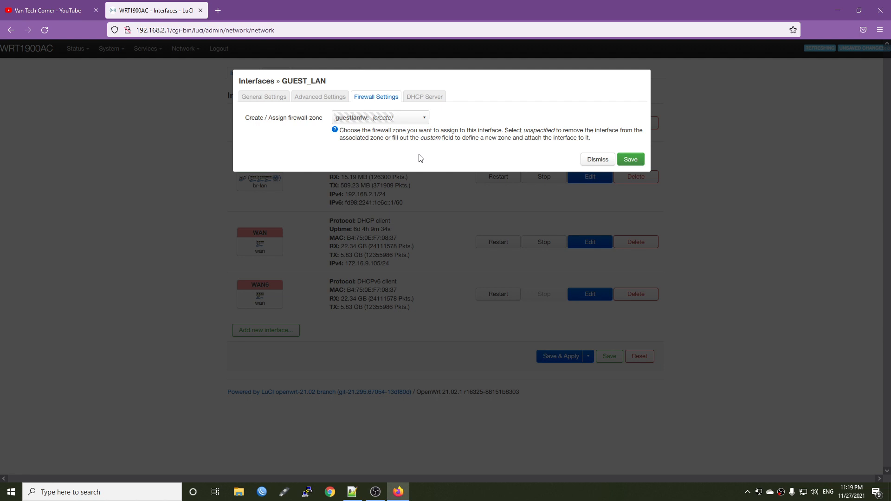
left_click(424, 97)
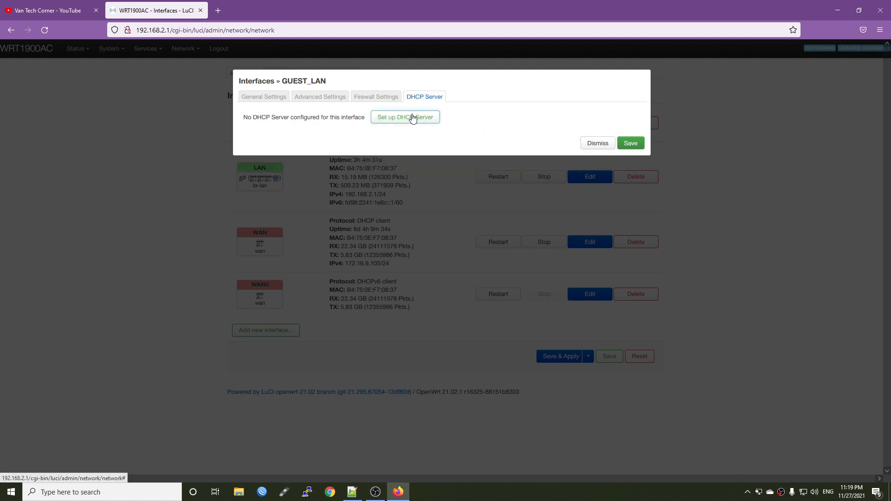
- Set up guest_lan's DHCP server with a 120-lease limit and save the interface
left_click(406, 117)
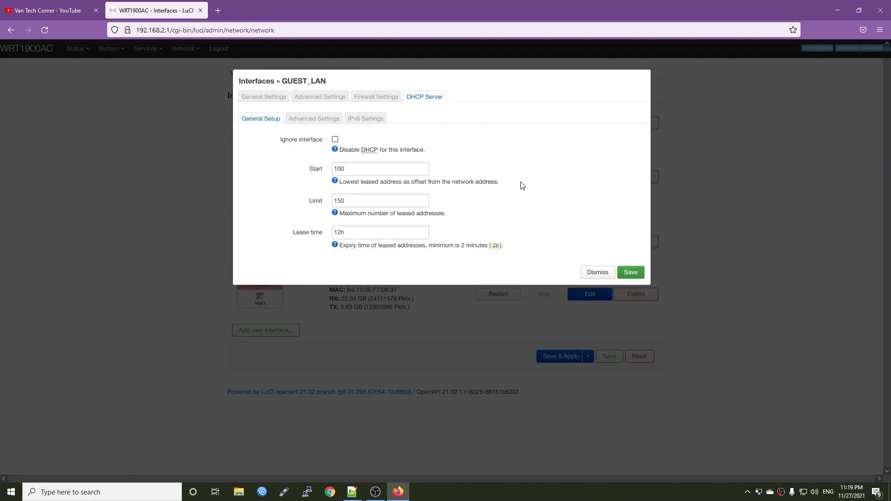
left_click(358, 169)
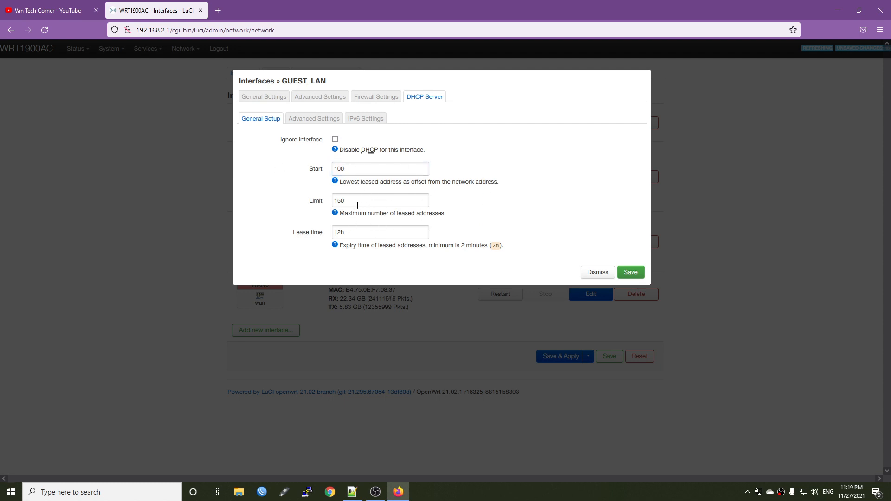
type("120")
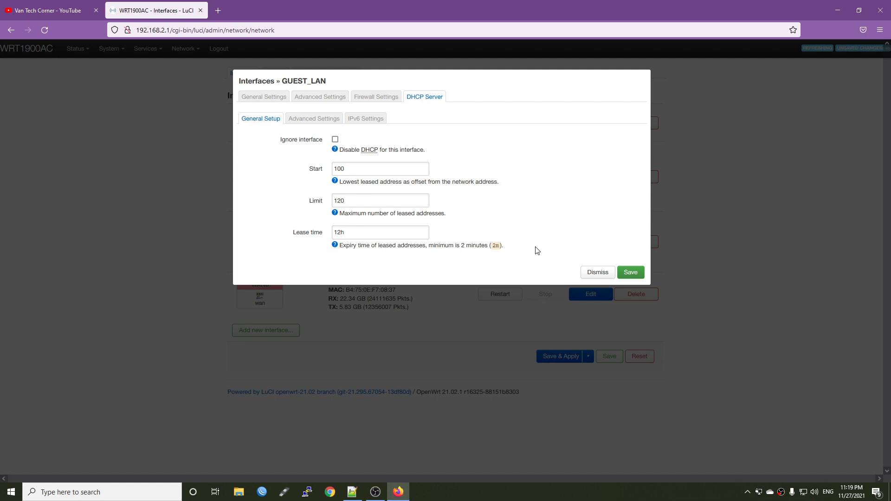
left_click(630, 272)
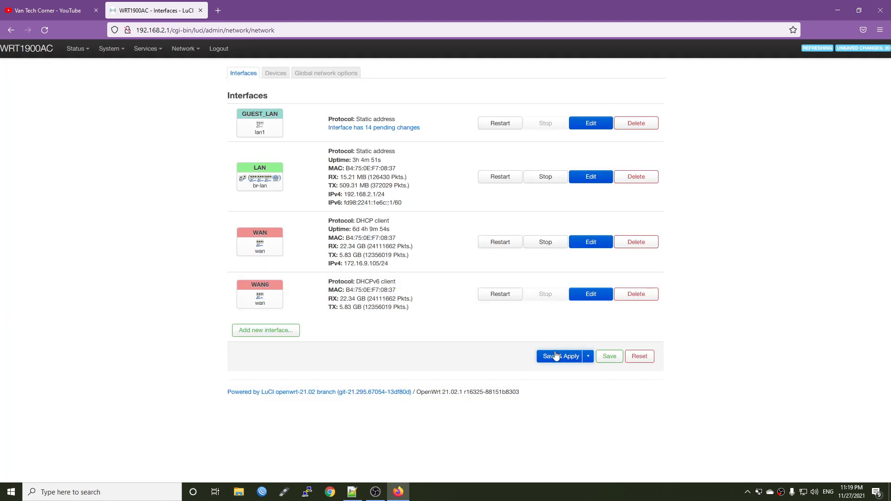
- Save & Apply pending changes so guest_lan comes up at 192.168.7.1/24
left_click(560, 356)
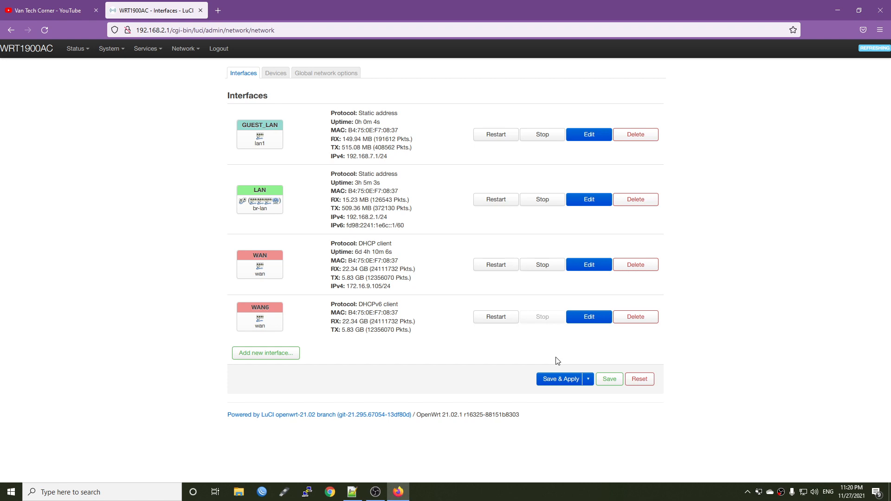
mouse_move(423, 209)
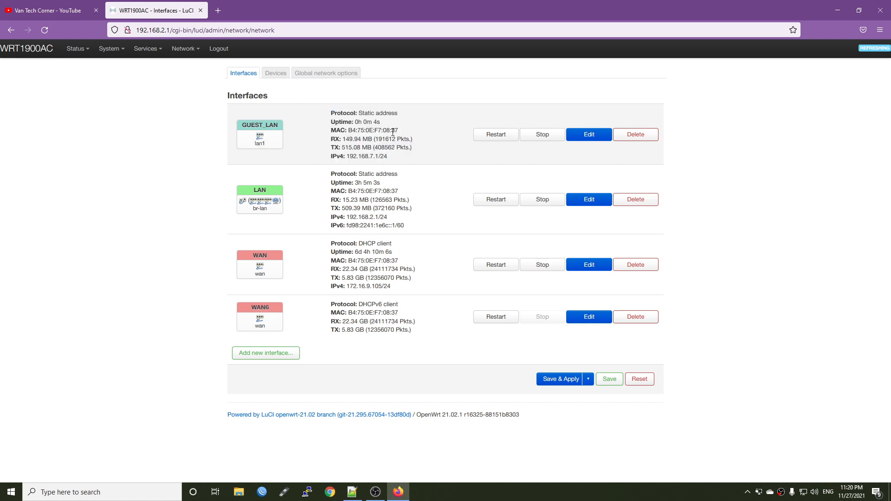
left_click(182, 48)
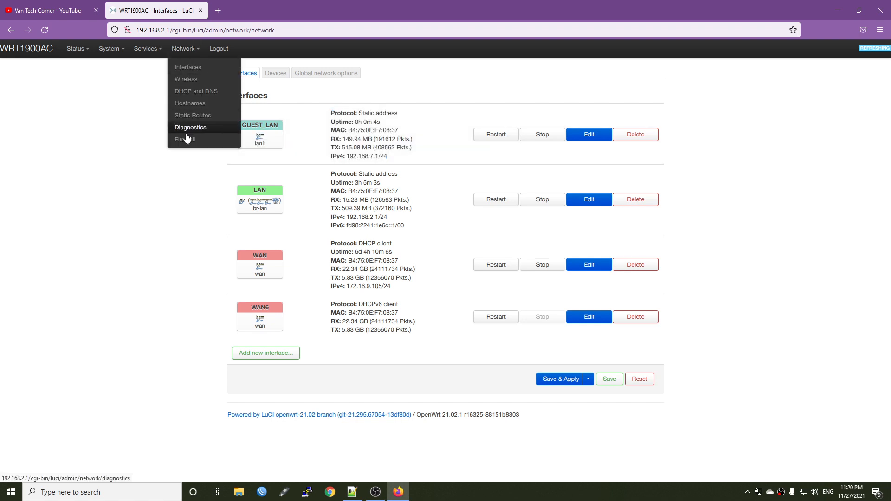
- On the Firewall page, set guestlanfw's input policy to reject and edit that zone
left_click(184, 139)
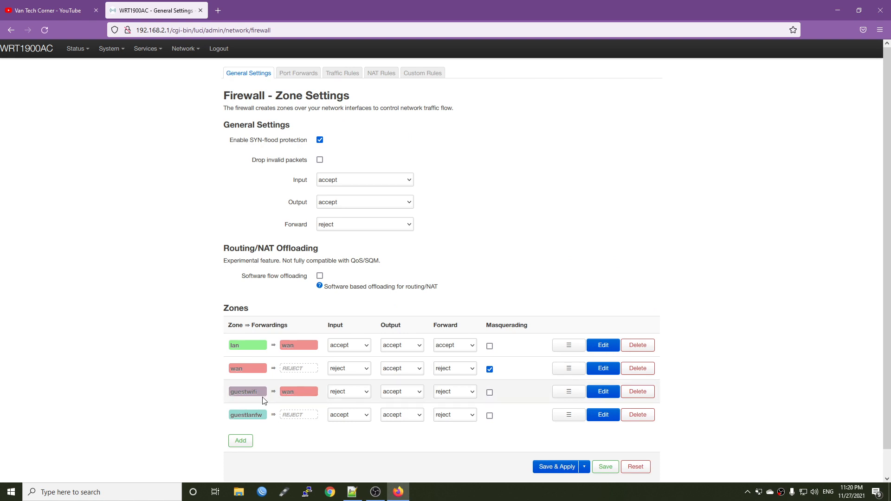
mouse_move(381, 415)
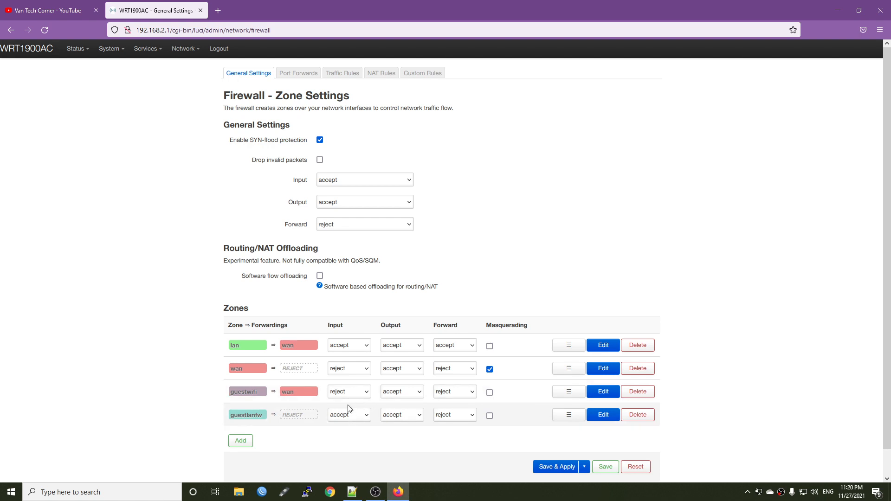
left_click(349, 414)
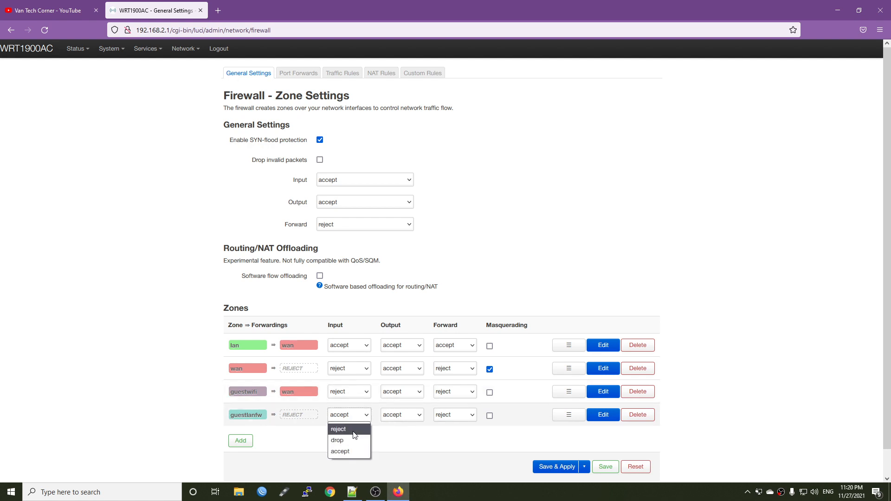
left_click(339, 429)
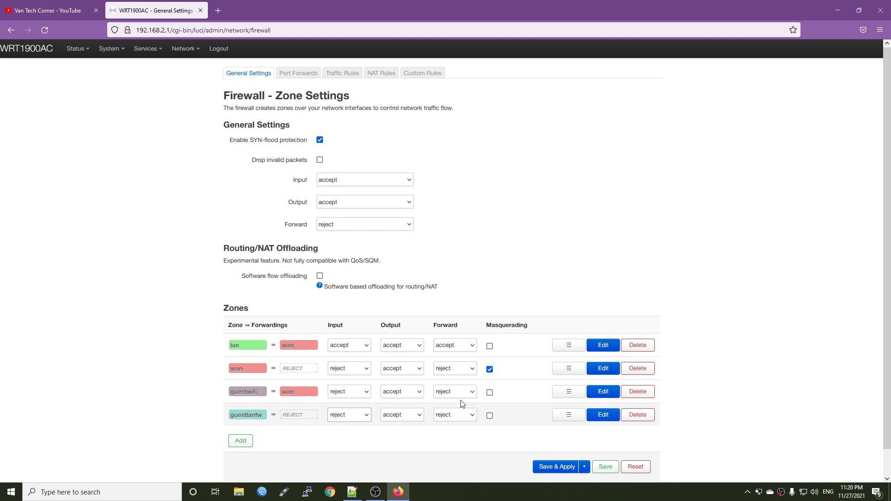
left_click(607, 415)
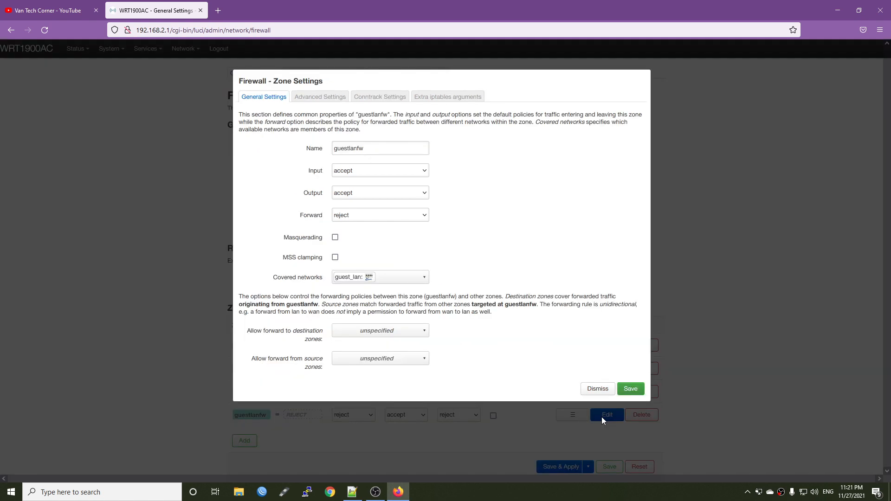
mouse_move(328, 340)
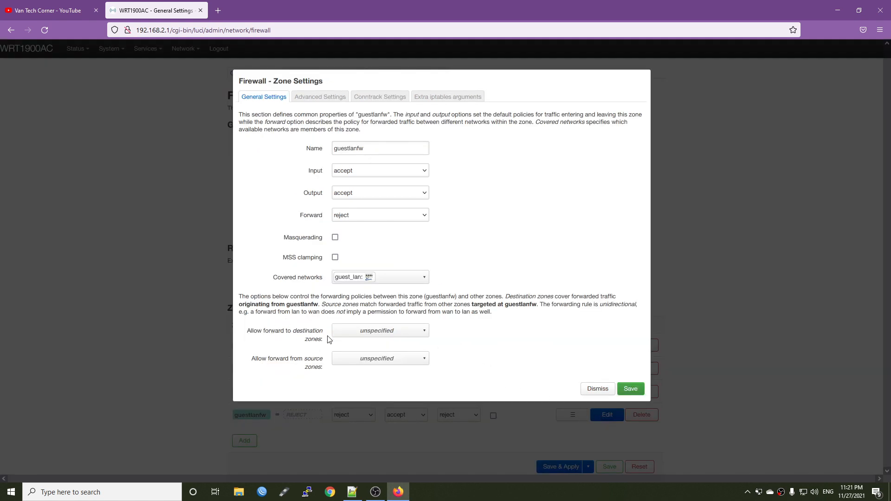
- Allow the guestlanfw zone to forward to wan, save it, and go to Traffic Rules
left_click(380, 330)
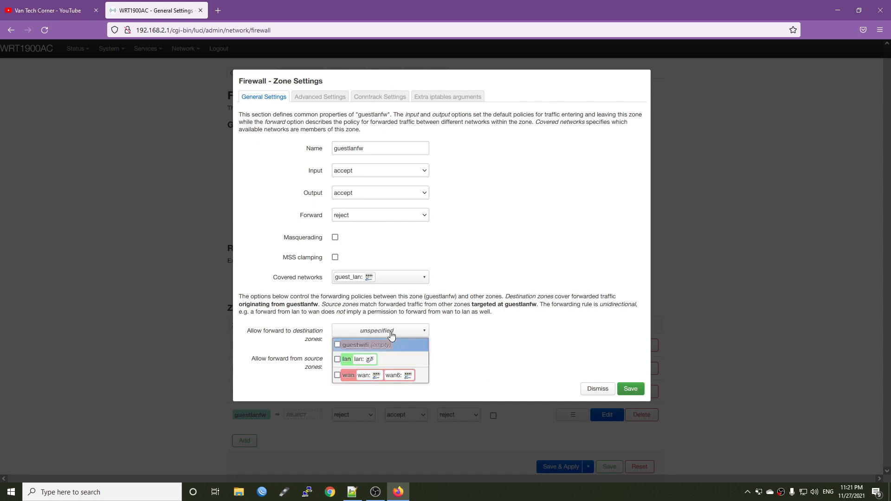
mouse_move(395, 383)
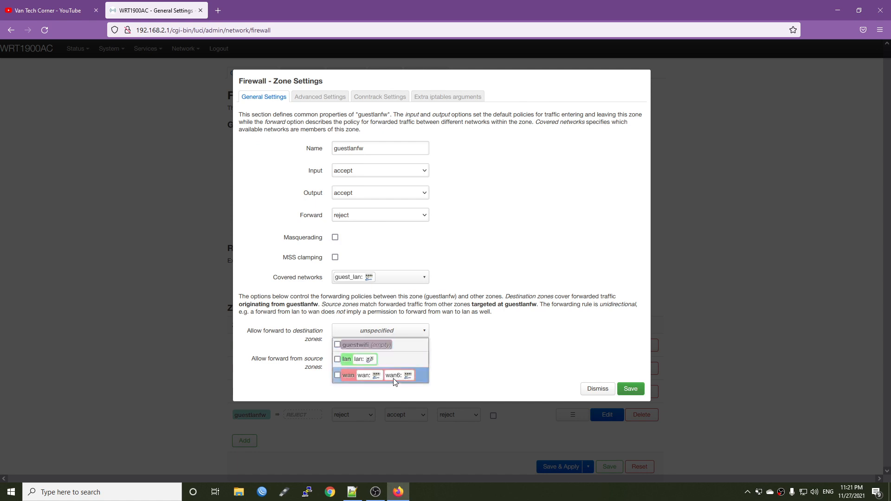
left_click(348, 375)
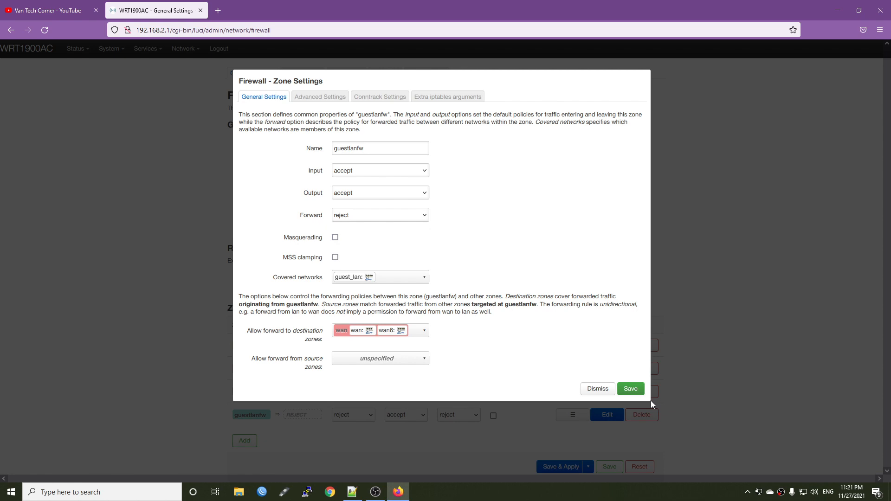
left_click(631, 389)
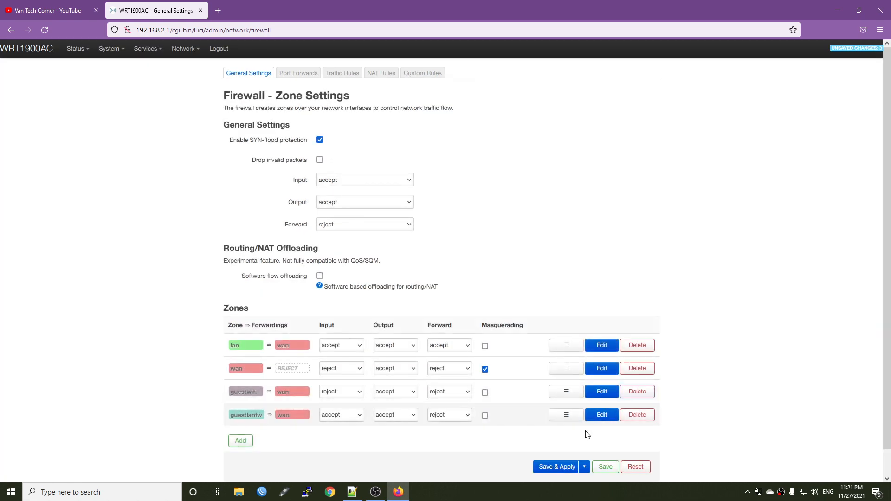
left_click(556, 466)
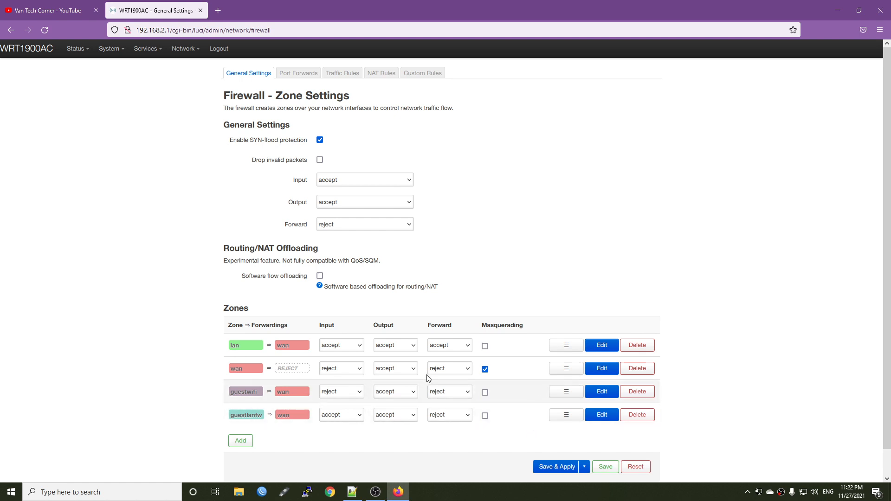
left_click(342, 72)
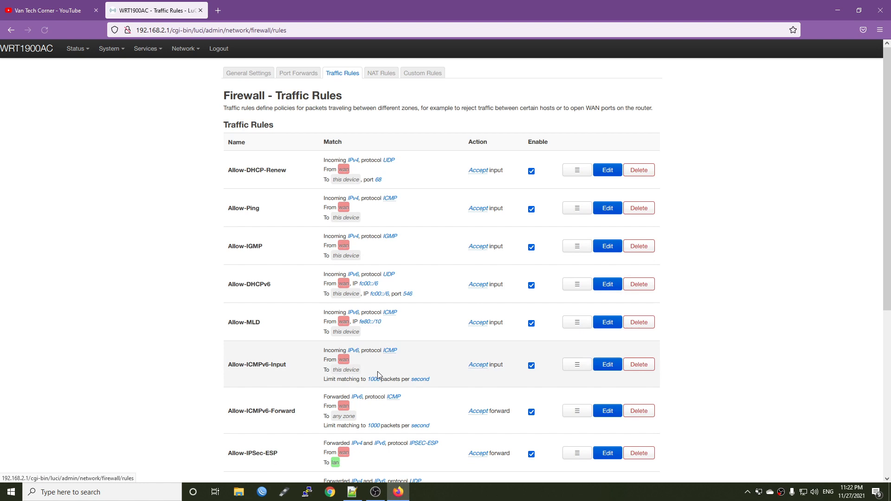
scroll("down", 3)
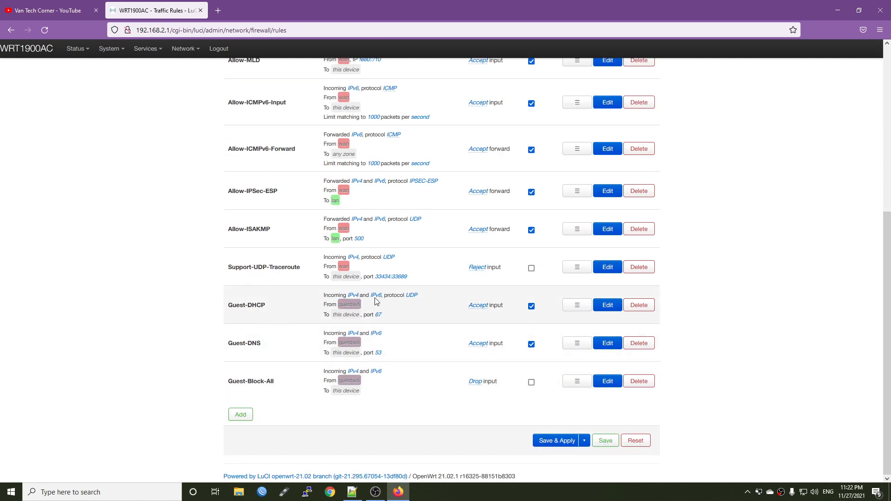
mouse_move(290, 346)
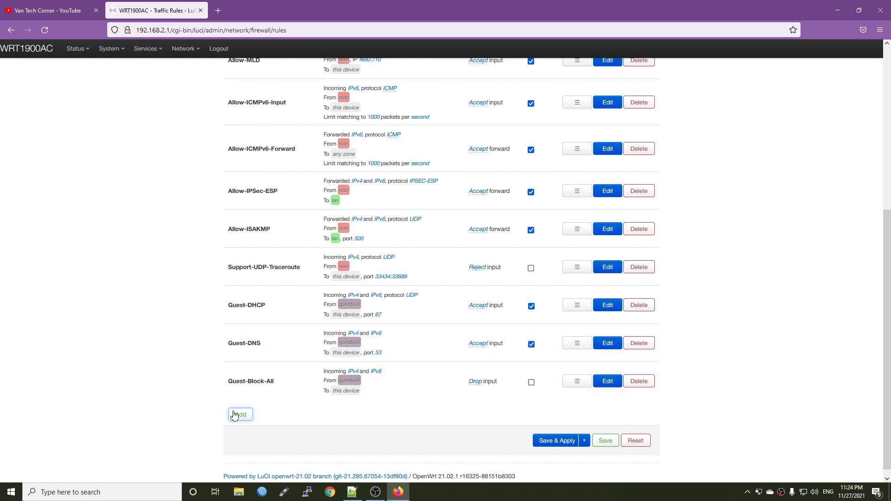
- Name the new rule Guest-LAN-DHCP with protocol UDP and source zone guestlanfw
left_click(240, 415)
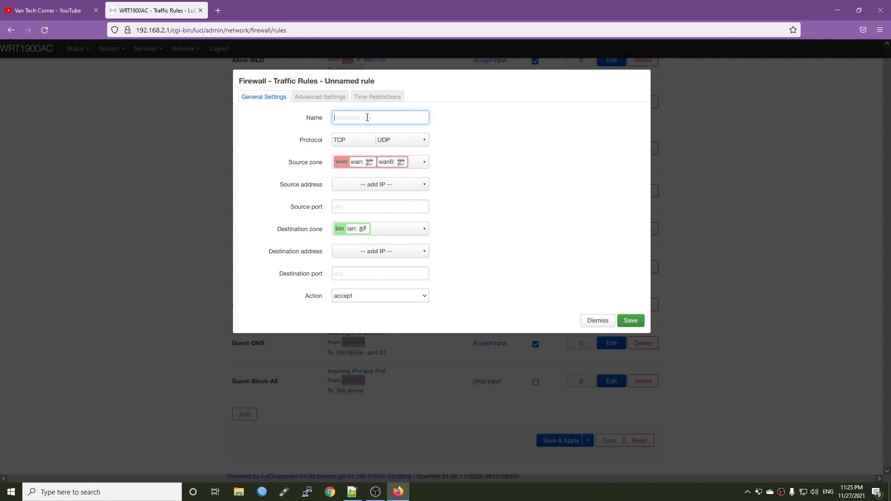
type("Gue")
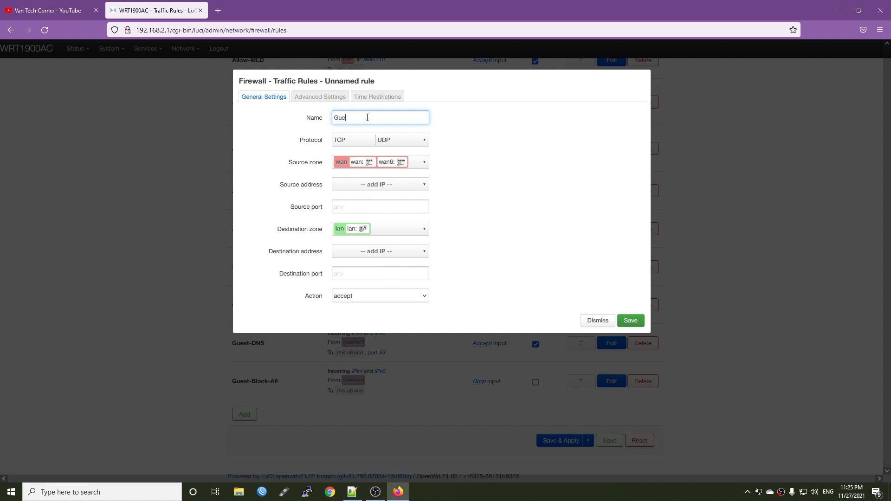
type("st-LAN")
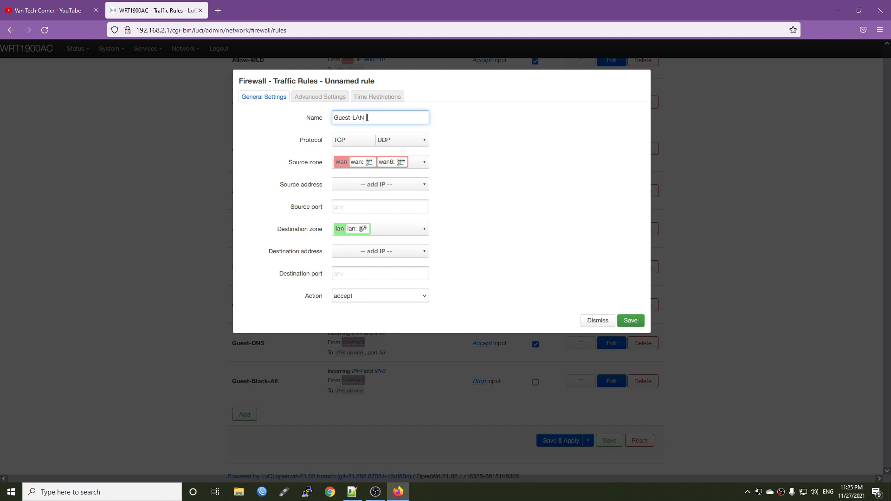
type("DHCP")
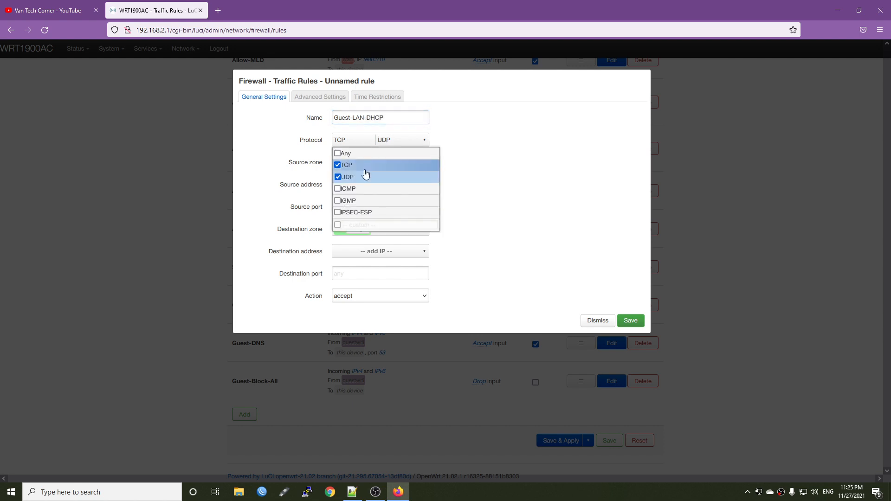
left_click(344, 165)
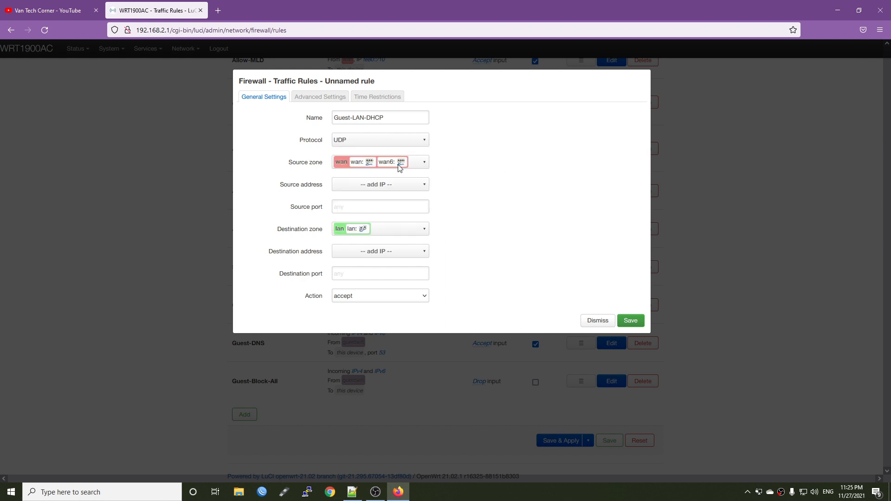
left_click(400, 162)
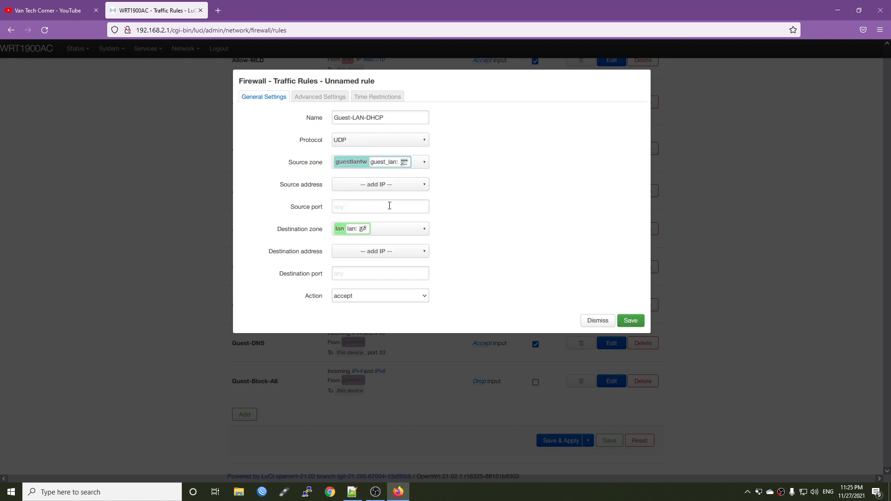
mouse_move(370, 211)
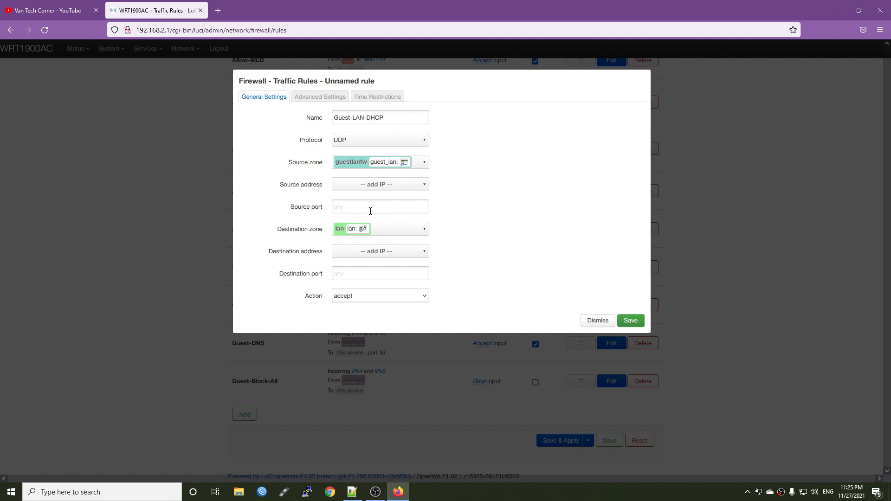
- Set the destination to Device (input) on port 67 and save the rule
left_click(380, 229)
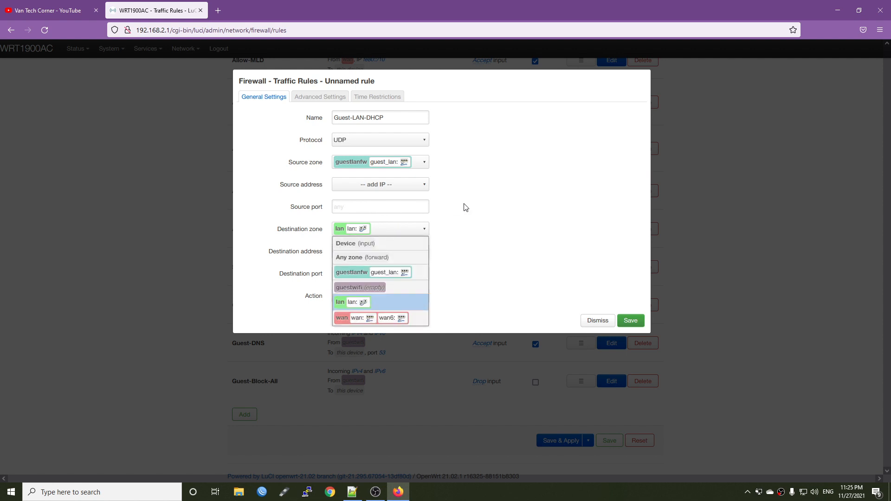
mouse_move(378, 243)
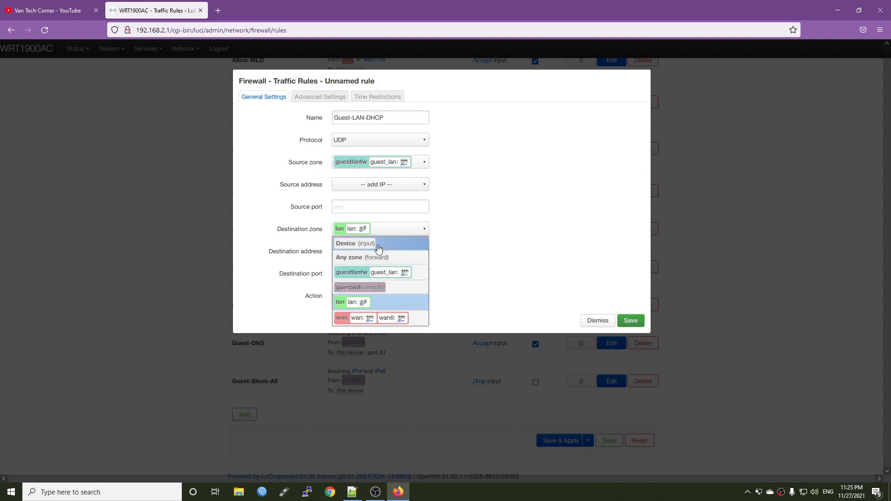
left_click(354, 243)
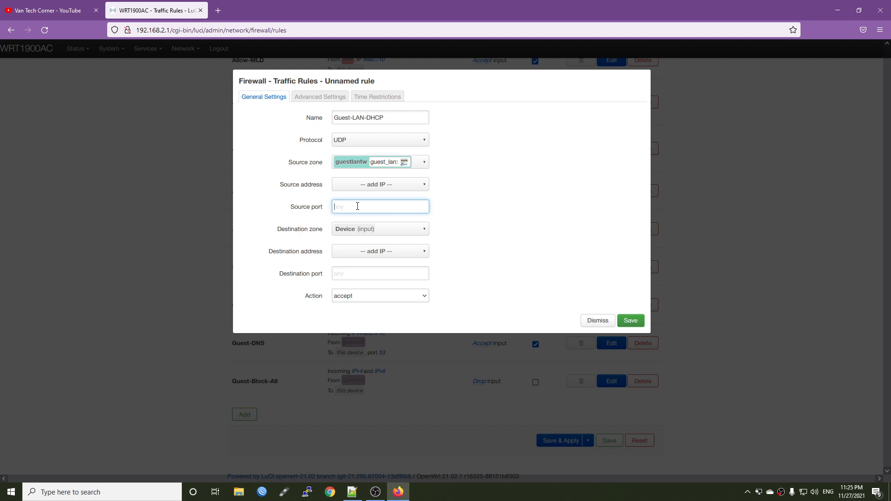
type("67")
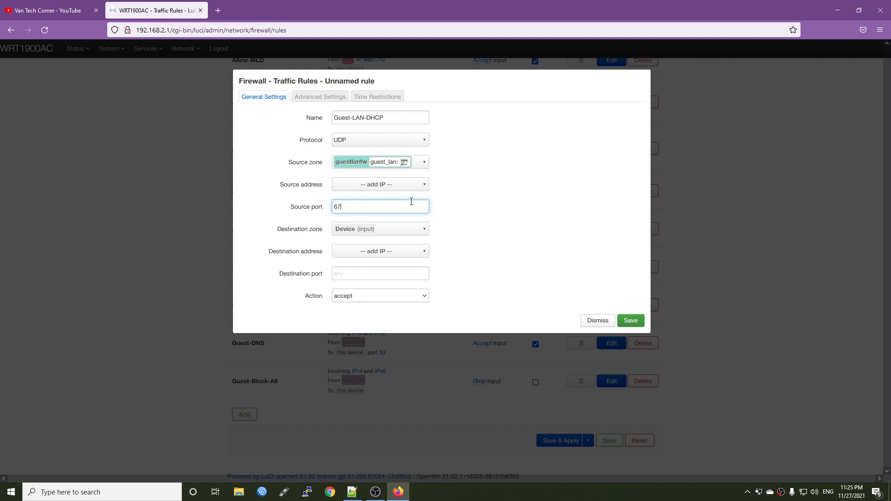
mouse_move(388, 253)
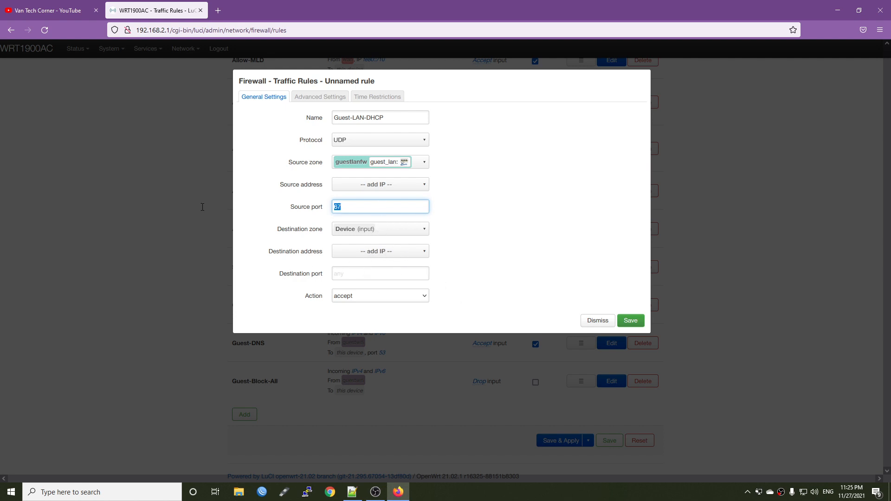
left_click(381, 273)
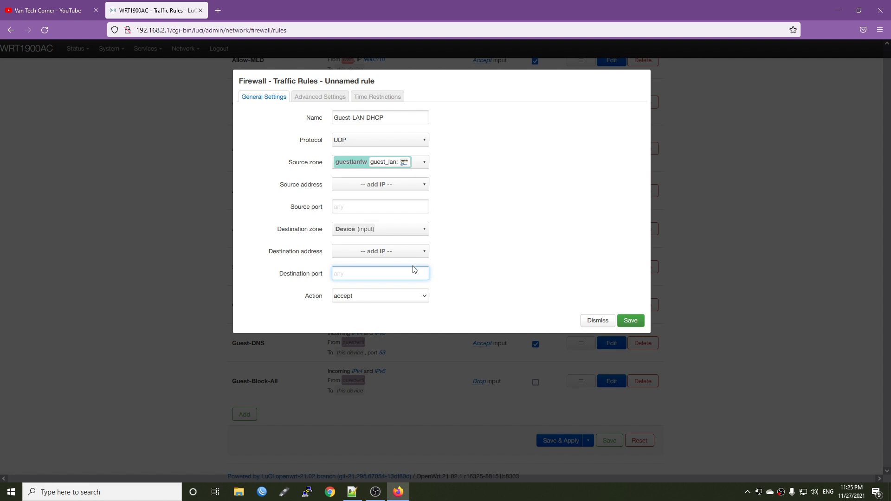
type("67")
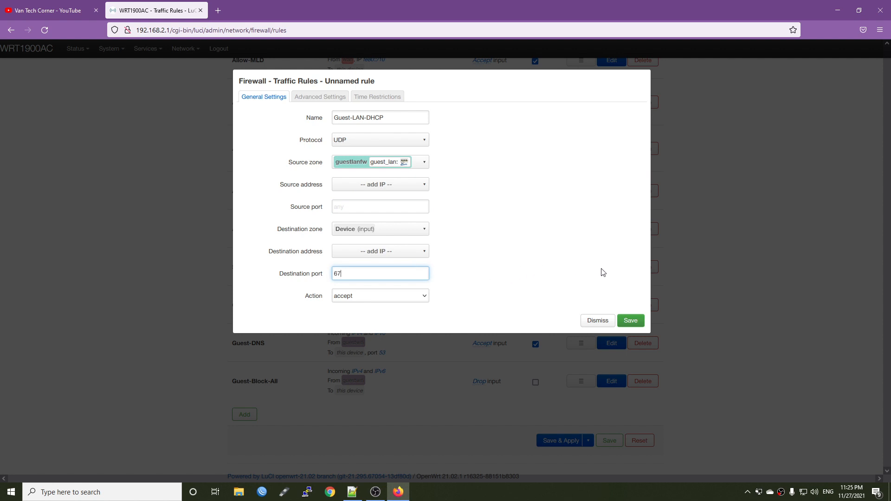
double_click(381, 274)
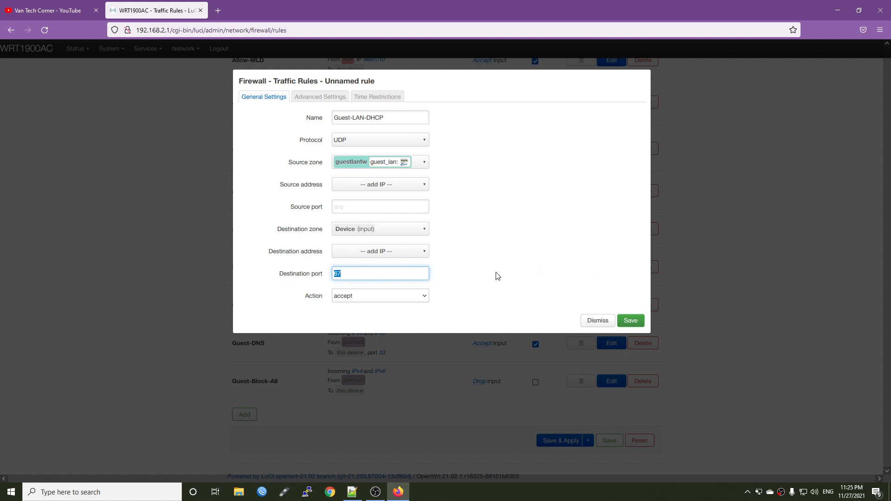
left_click(630, 321)
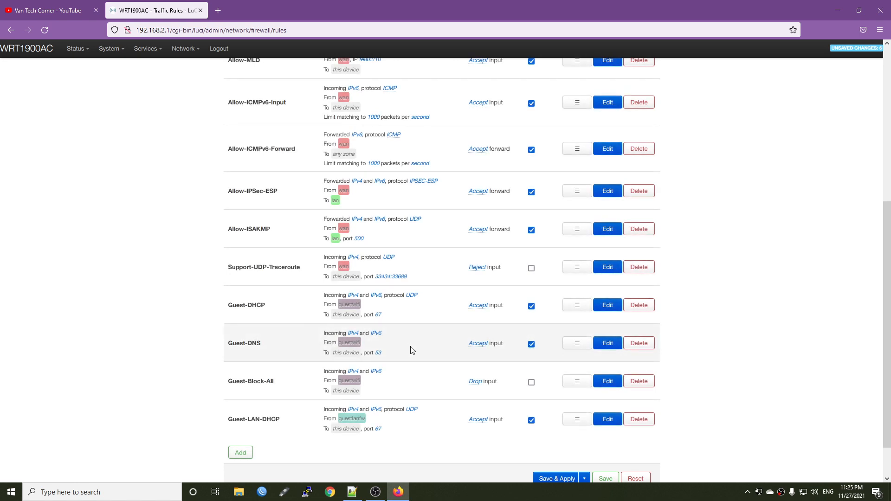
scroll("down", 3)
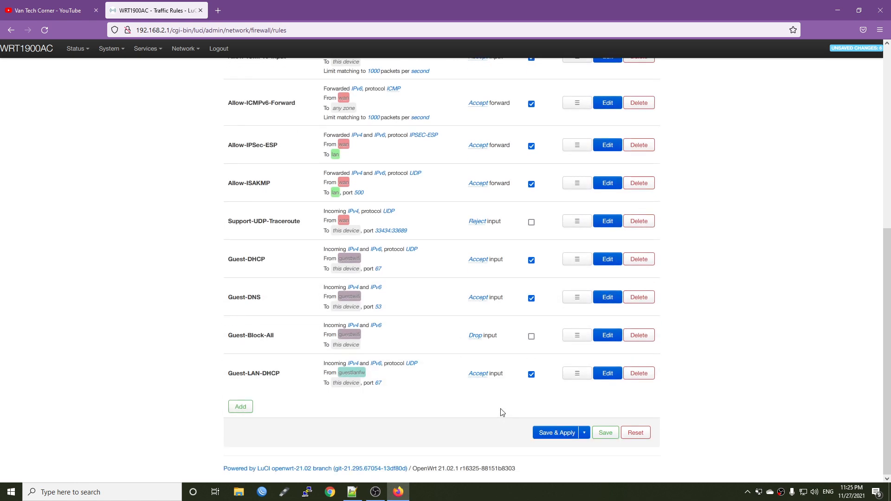
mouse_move(368, 372)
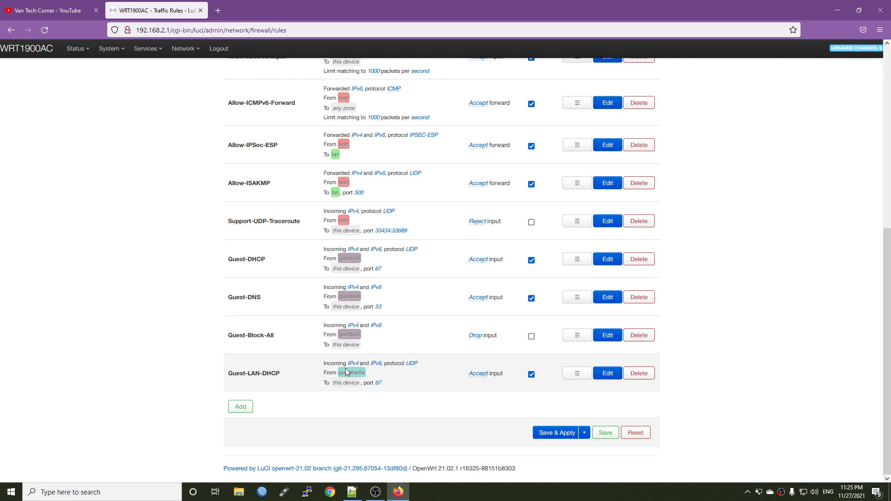
mouse_move(347, 375)
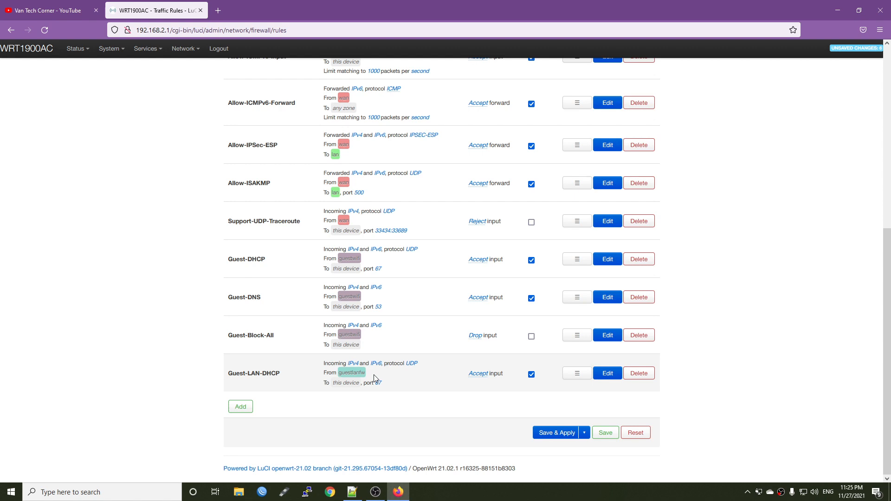
mouse_move(402, 389)
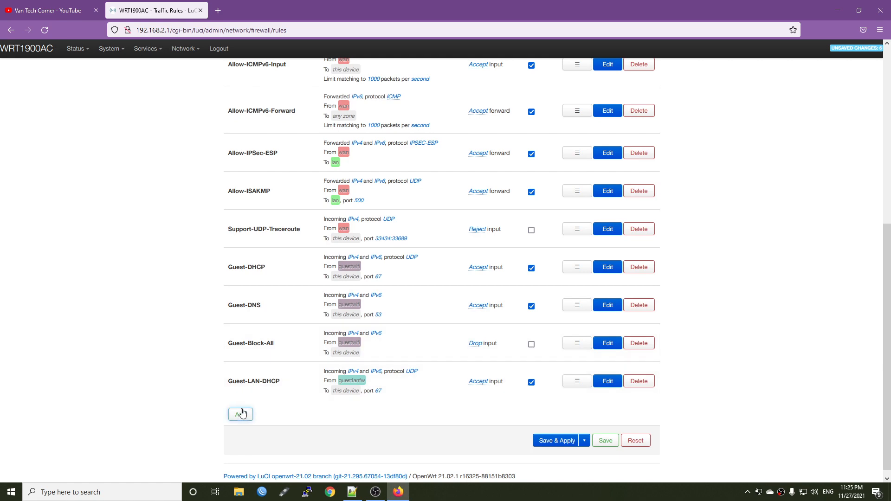
- Start another traffic rule and name it Guest-LAN-DNS
left_click(240, 414)
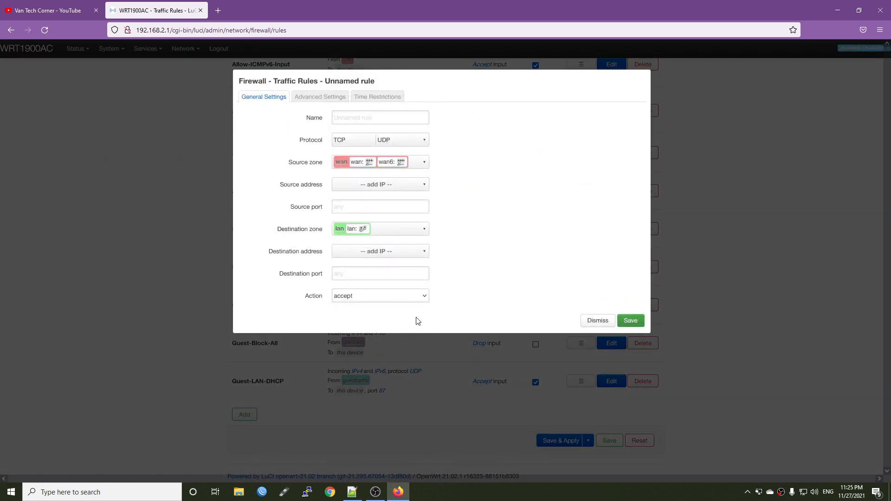
right_click(417, 322)
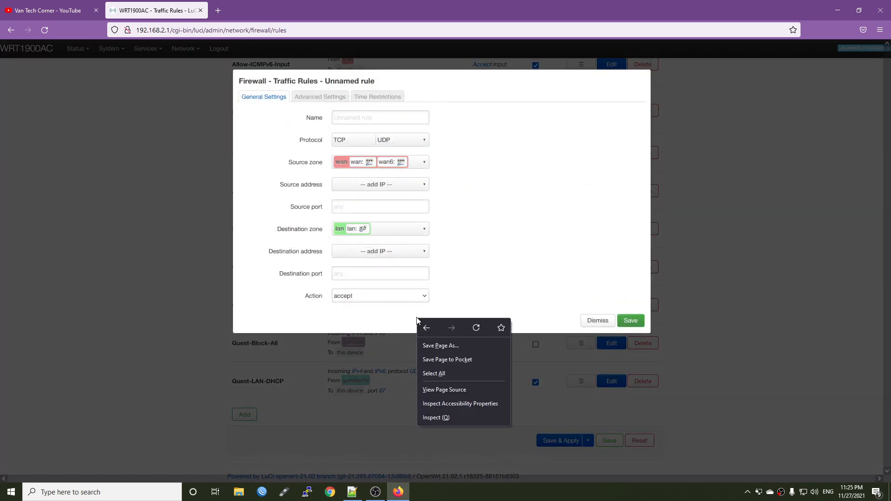
left_click(380, 118)
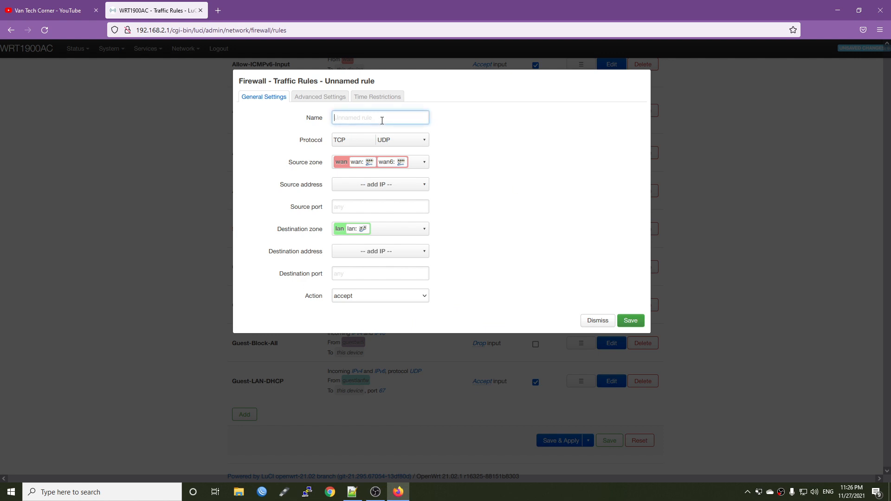
type("Guest-LAN-DNS")
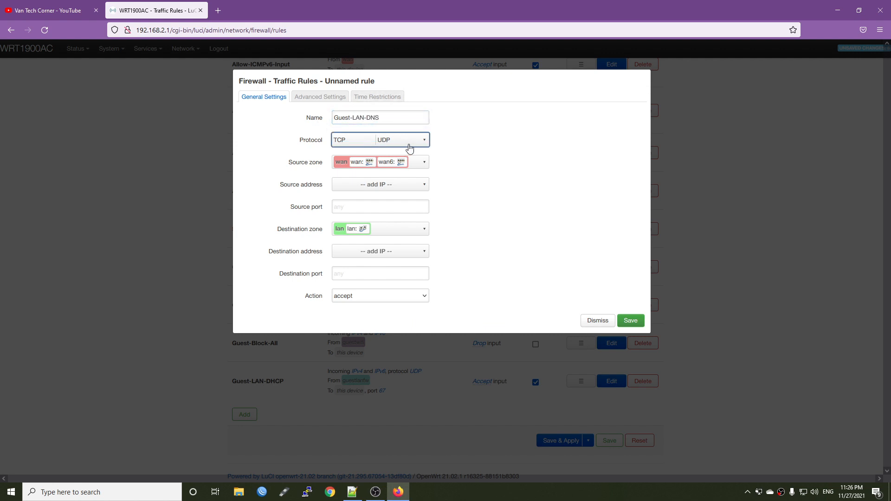
mouse_move(383, 157)
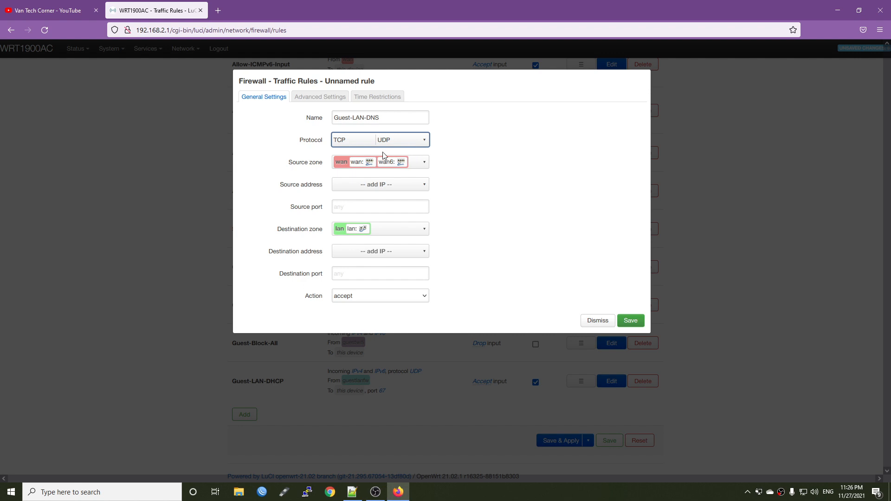
mouse_move(390, 144)
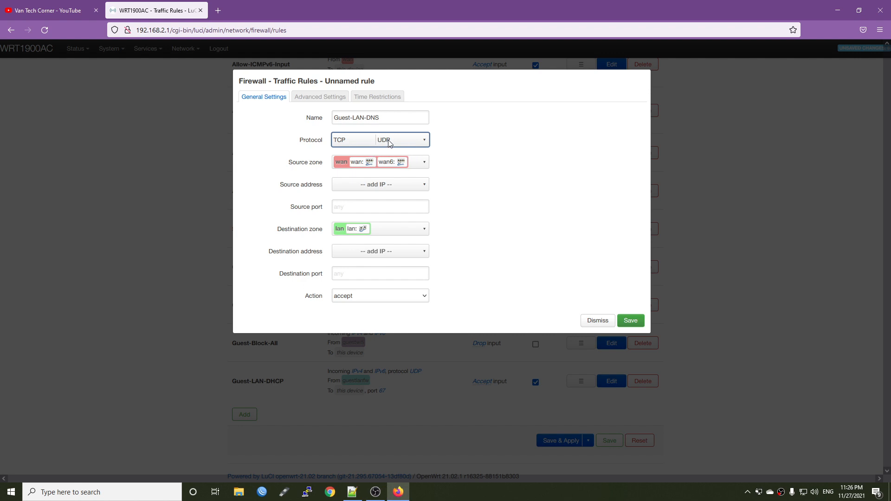
- Set source zone guestlanfw, destination Device on port 53, and save the rule
left_click(422, 162)
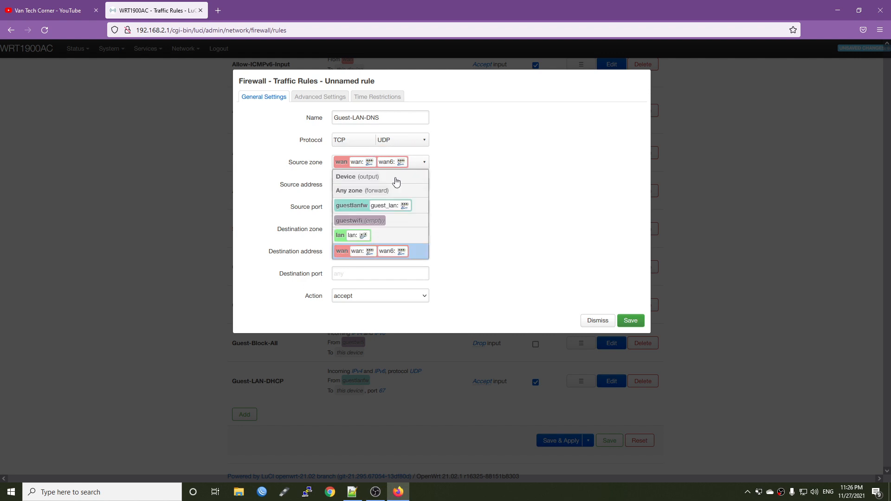
left_click(351, 205)
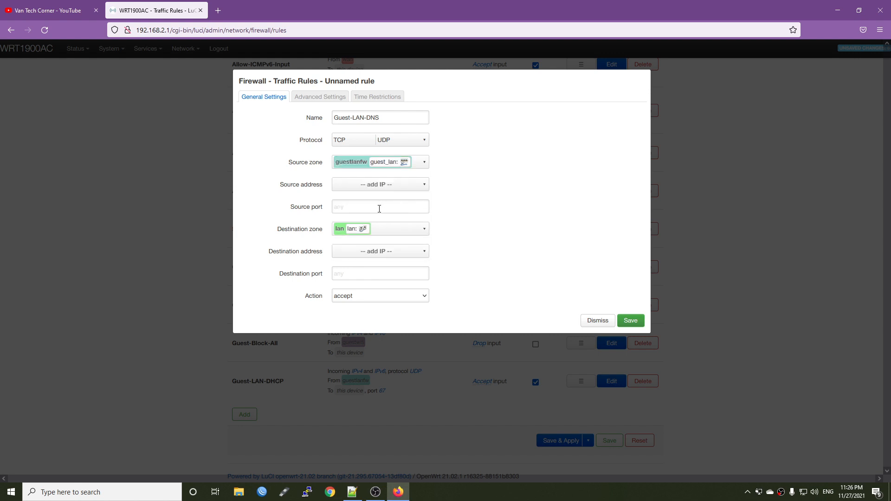
left_click(380, 229)
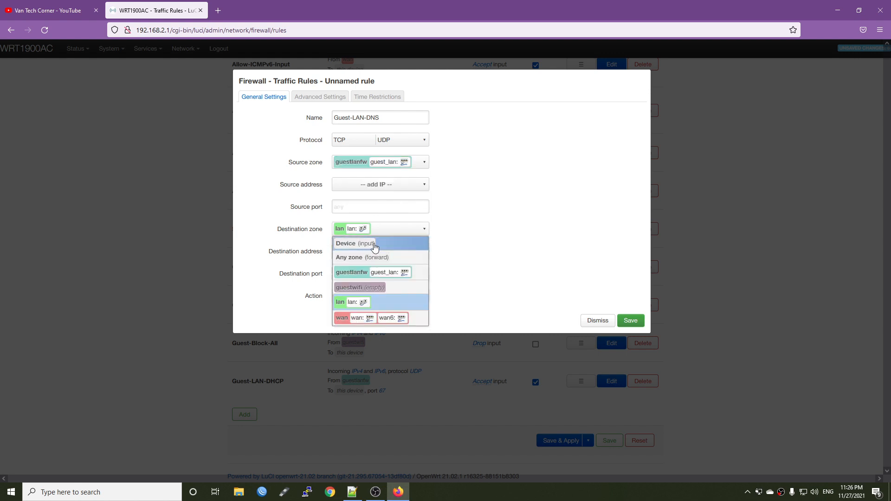
left_click(356, 243)
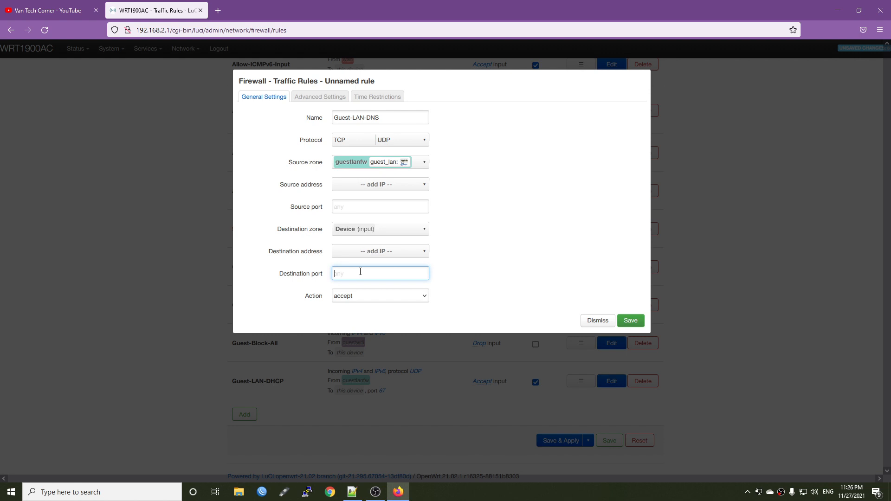
type("53")
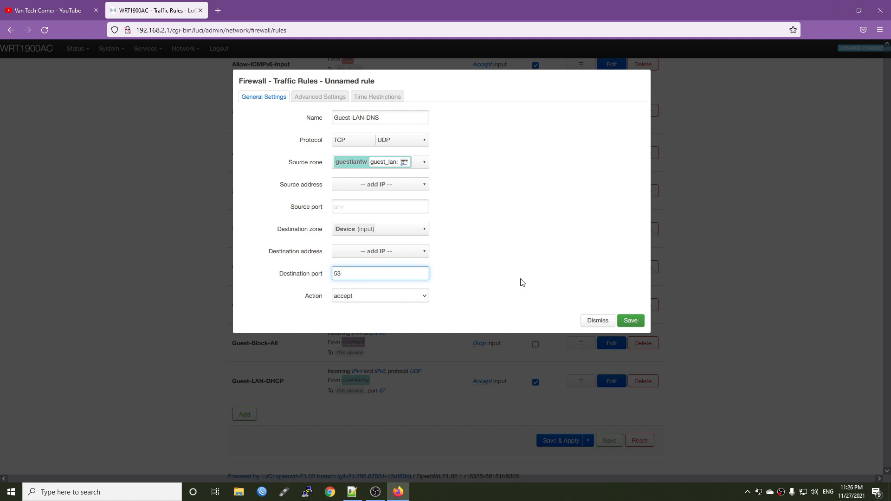
left_click(630, 320)
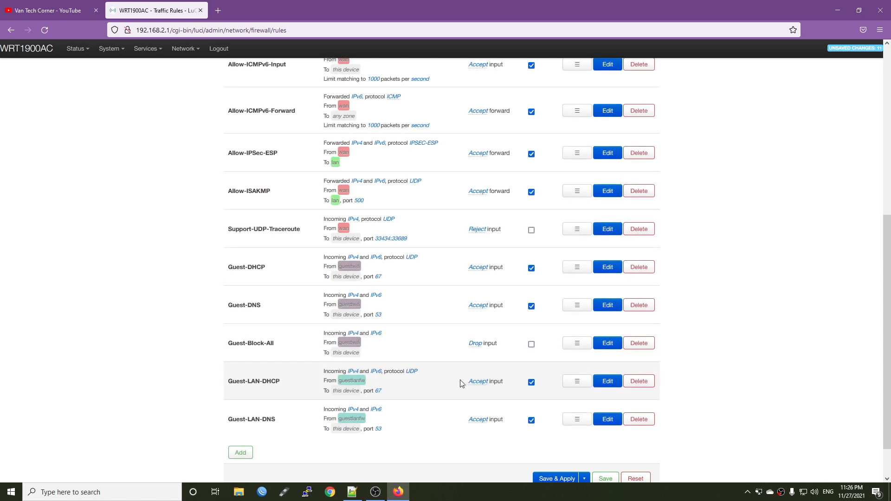
- Save & Apply the Guest-LAN-DHCP and Guest-LAN-DNS rule changes
scroll("down", 3)
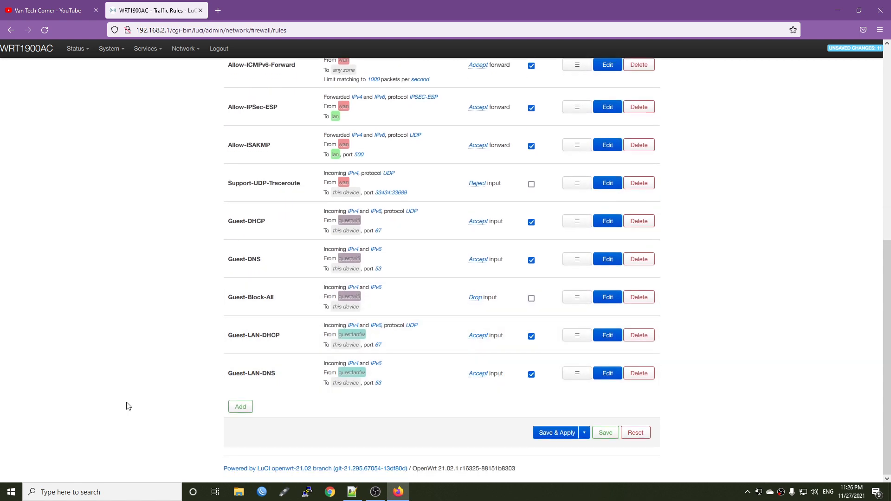
mouse_move(513, 407)
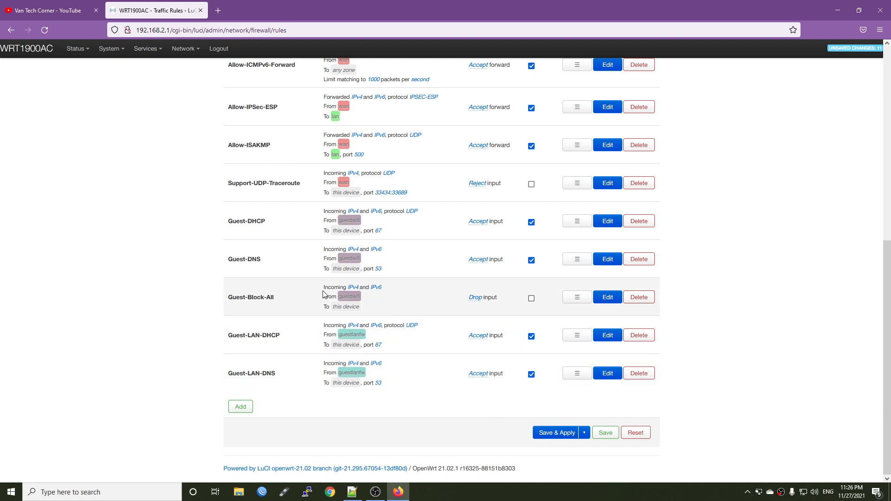
mouse_move(327, 294)
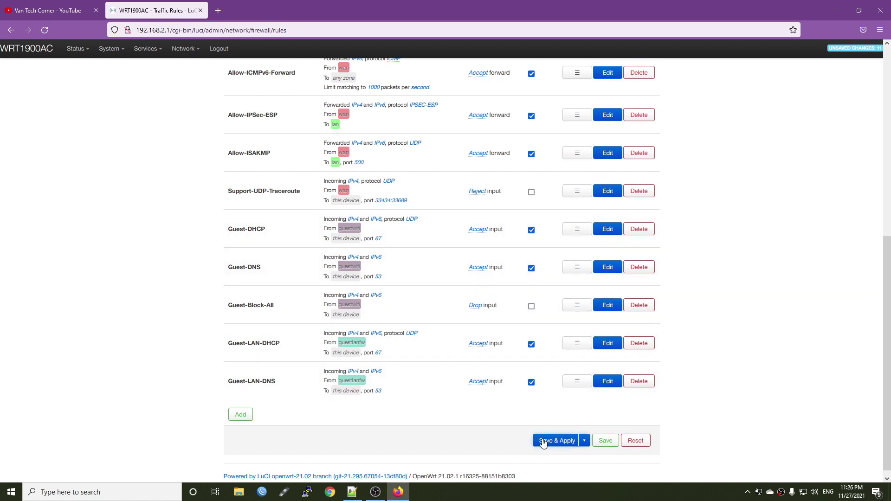
left_click(557, 441)
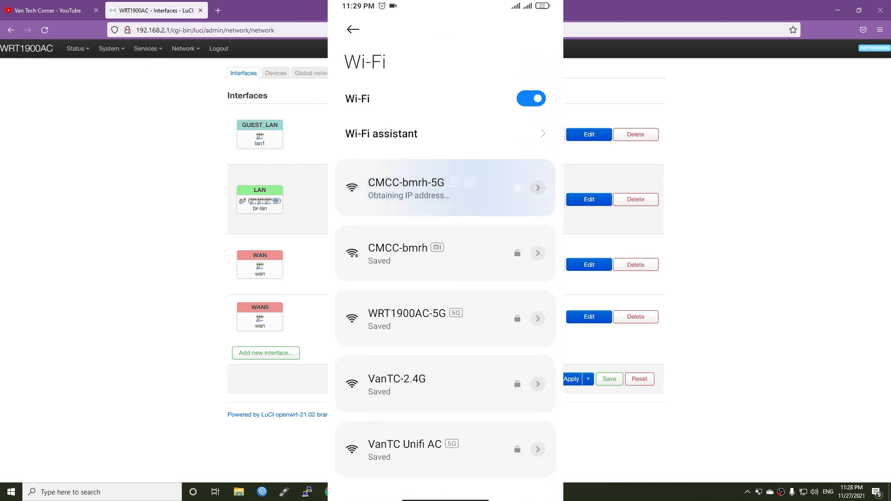
- Go back to the phone's home screen after joining CMCC-bmrh-5G
left_click(444, 188)
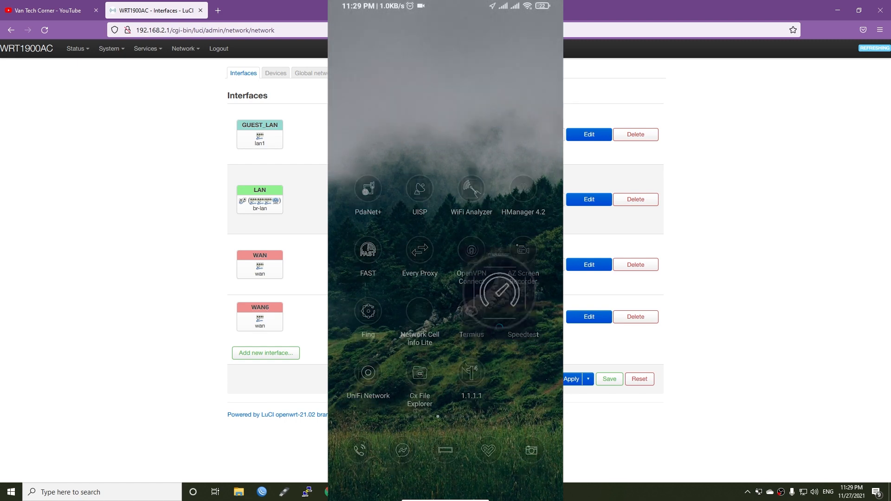
- Launch Speedtest on the phone and tap GO to run a test
left_click(523, 314)
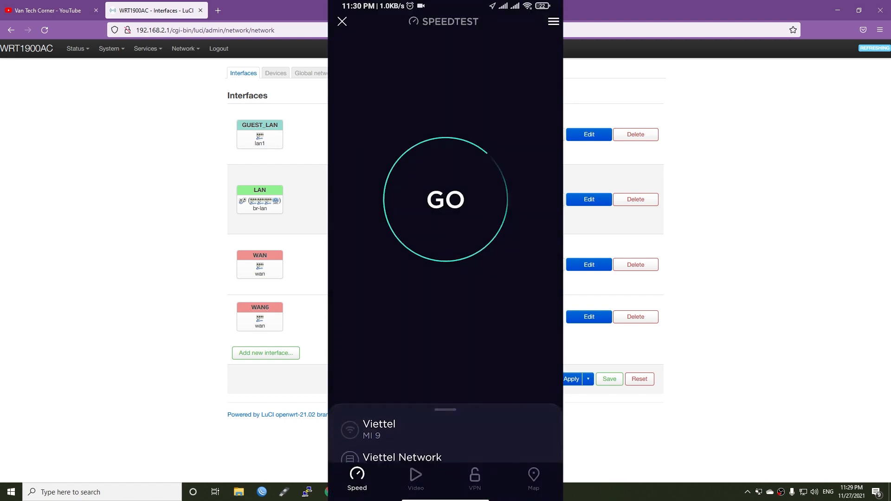
left_click(445, 199)
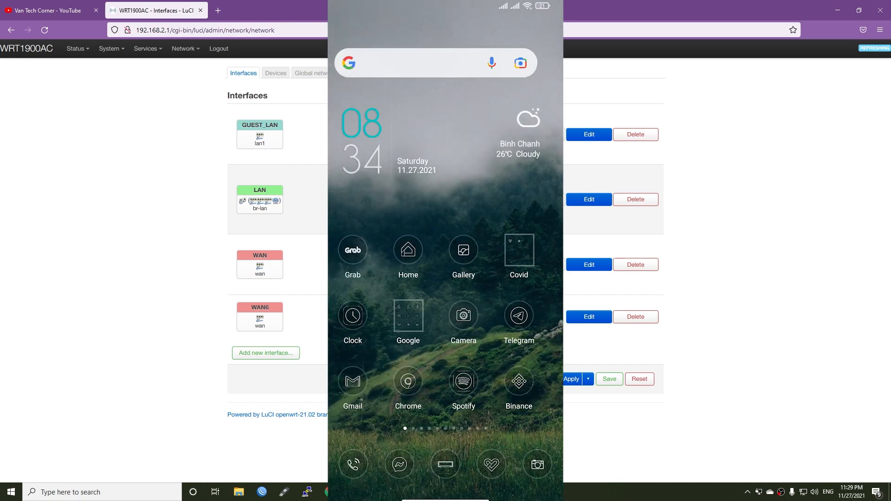
- Open Chrome on the phone and load the 192.168.1.1 suggestion from the address bar
left_click(408, 315)
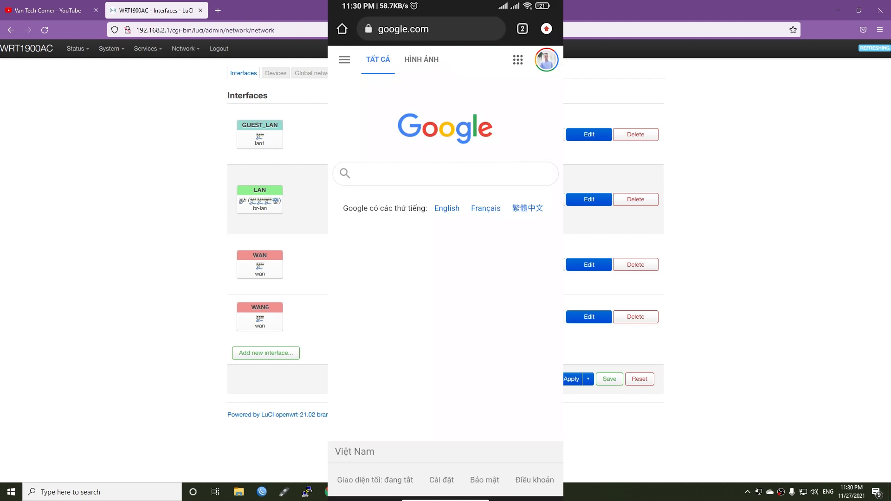
left_click(432, 29)
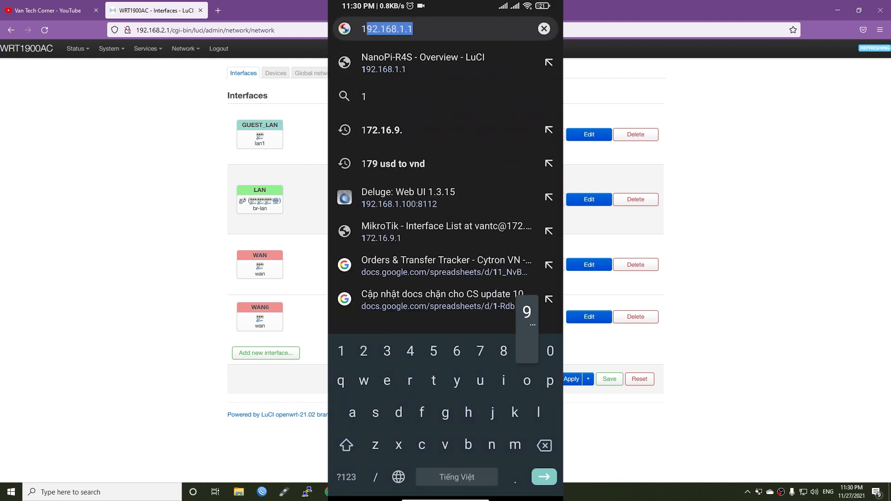
type("192.168.1.")
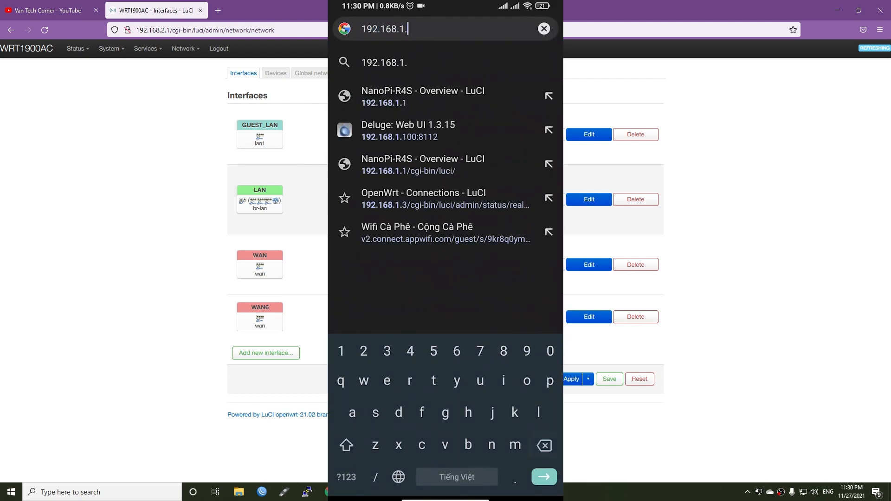
left_click(408, 171)
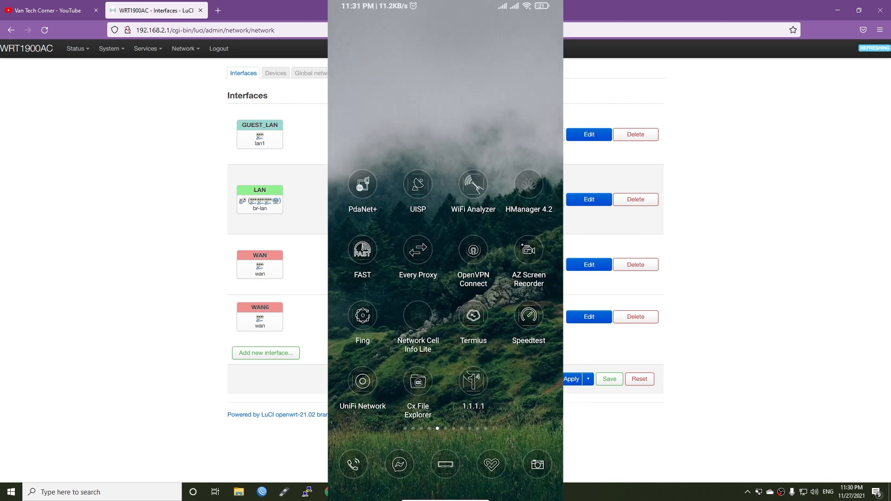
- In Termius, connect to 192.168.2.1 over SSH as root
left_click(473, 315)
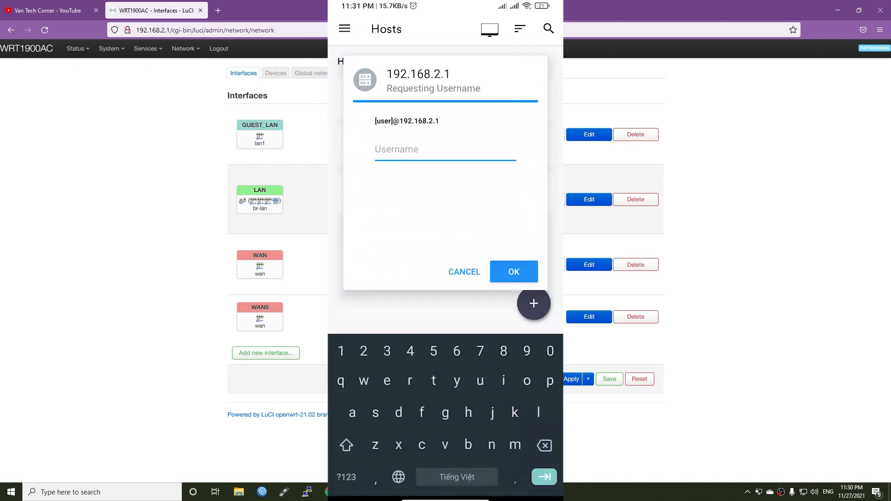
type("root")
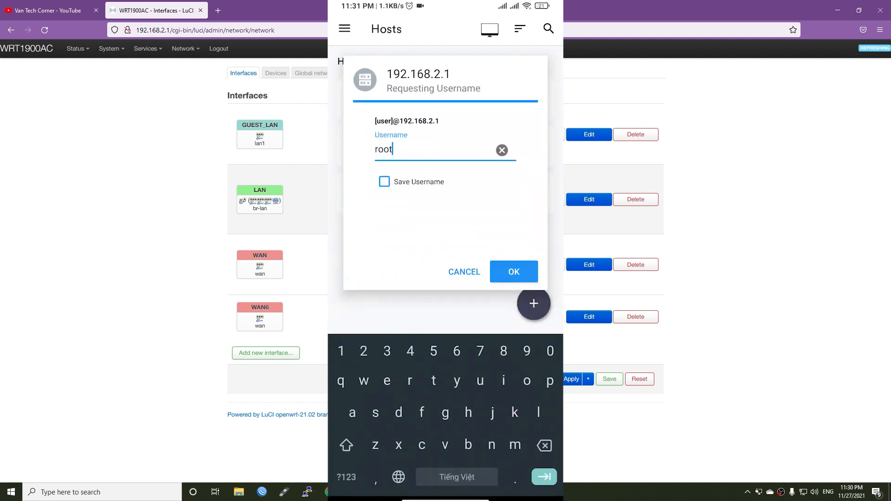
left_click(513, 271)
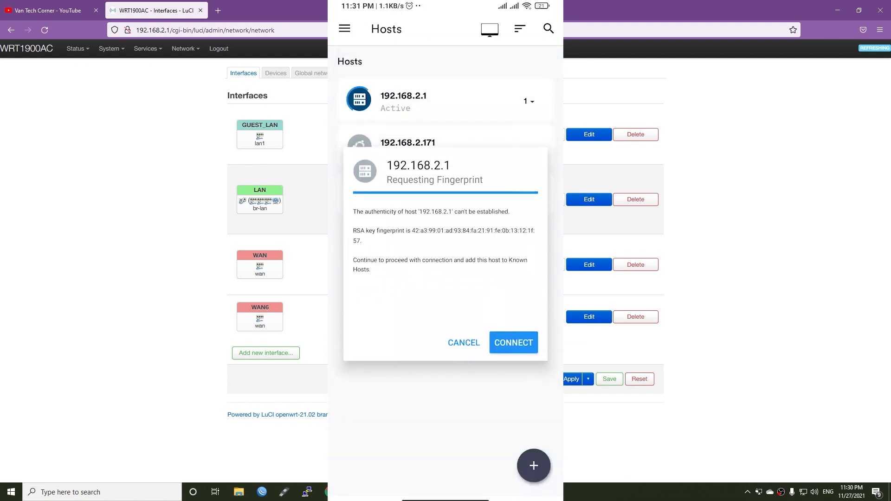
left_click(514, 343)
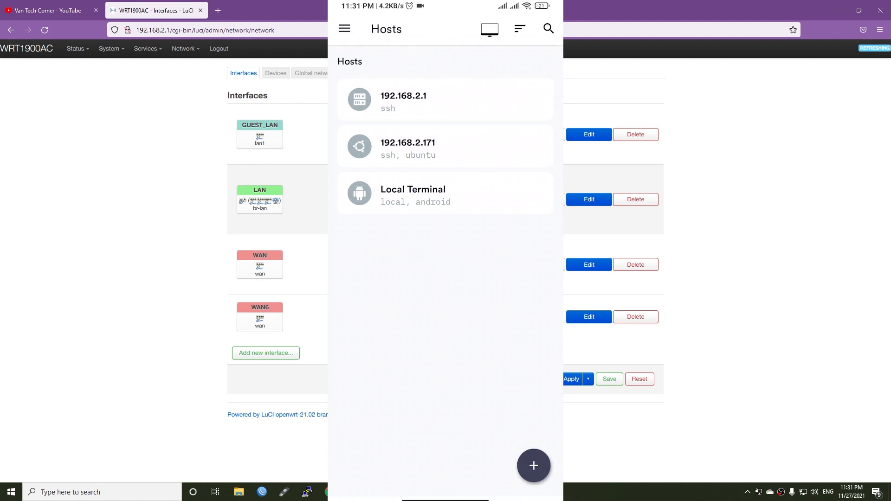
- In LuCI, go to Network > Firewall > Traffic Rules and start a new rule
left_click(184, 48)
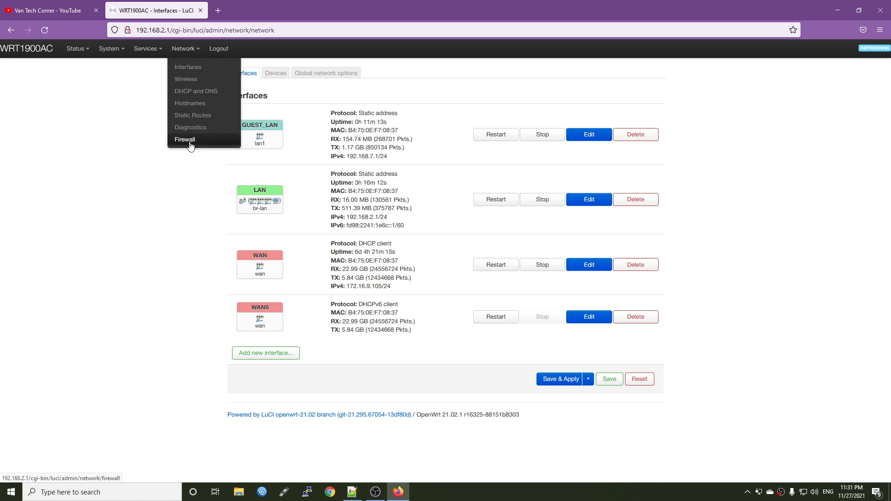
left_click(185, 139)
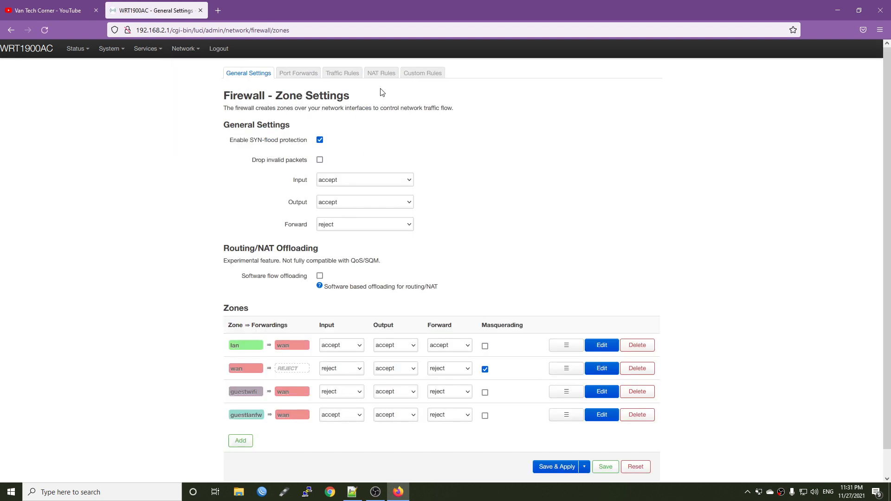
left_click(342, 73)
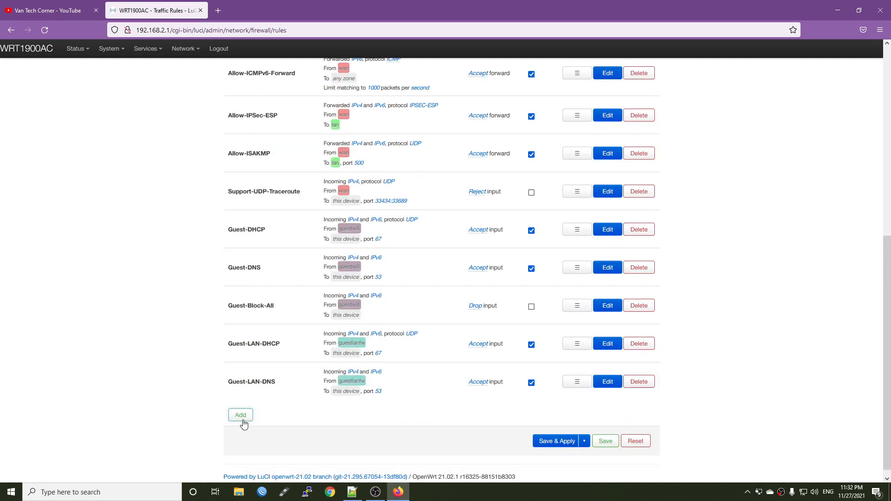
left_click(240, 415)
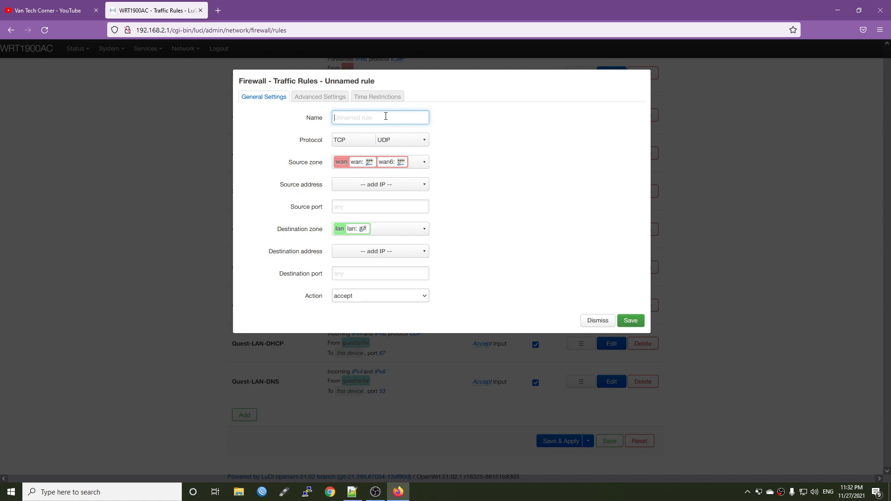
- Name the rule Guest-LAN-Block-All: source guestlanfw, destination Device (input), action drop
type("Guest-LAN-Block-")
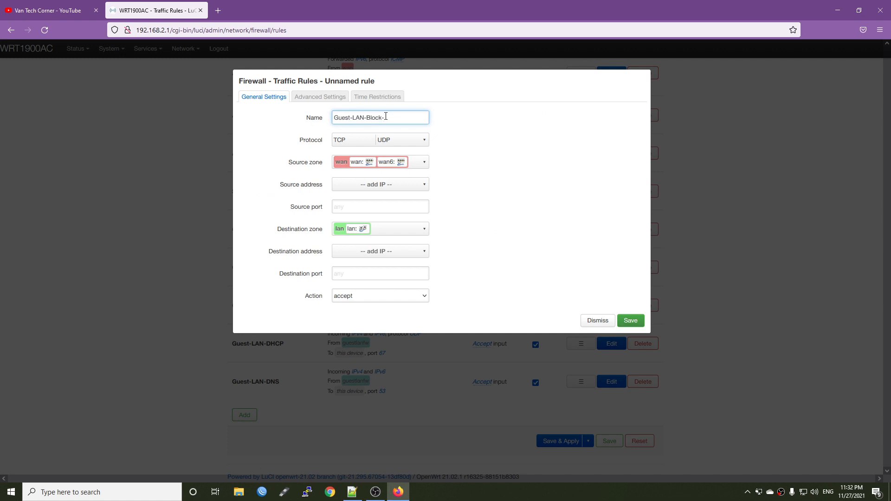
type("All")
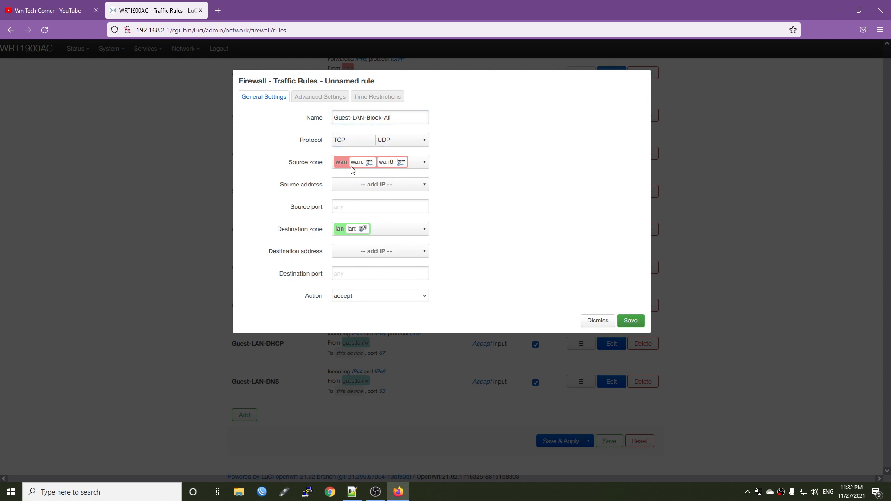
left_click(422, 162)
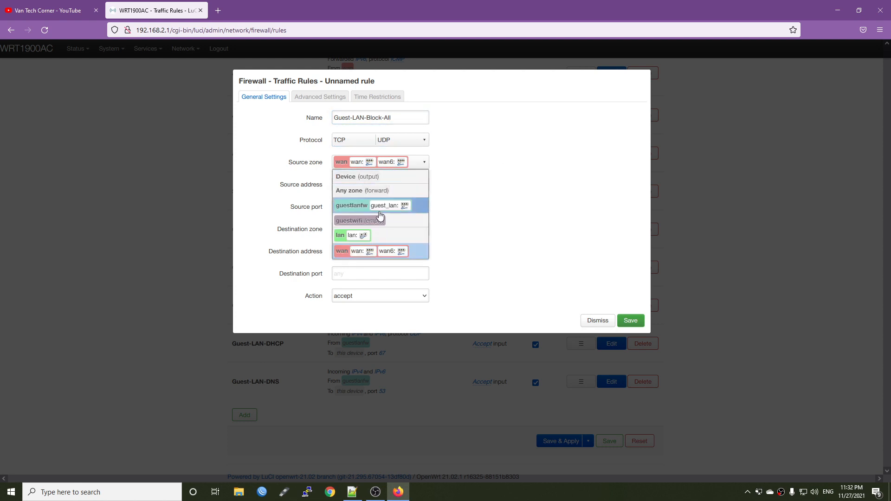
left_click(371, 205)
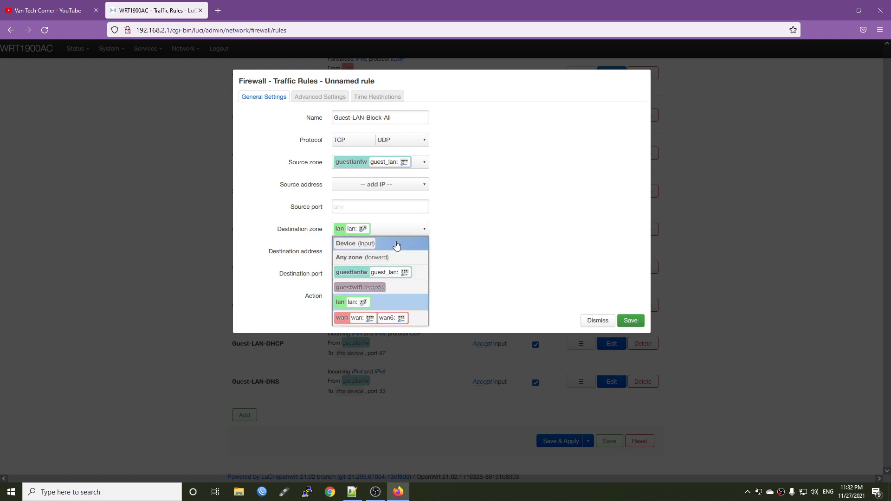
left_click(354, 243)
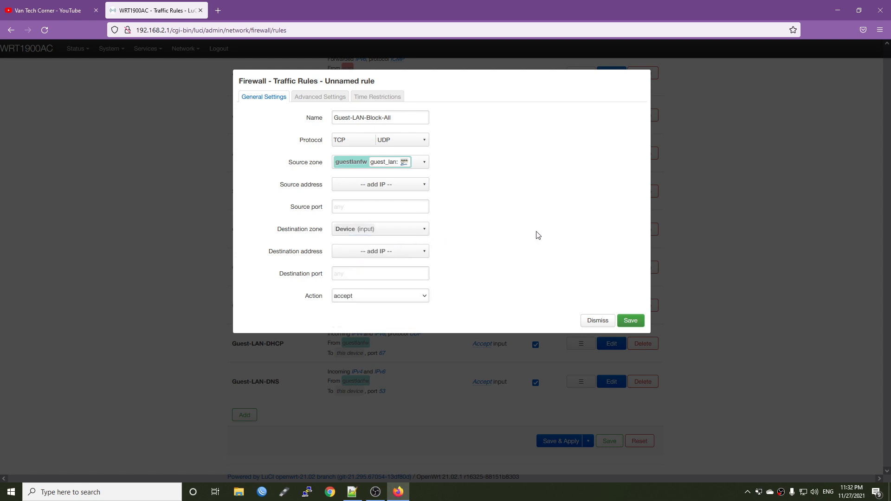
mouse_move(392, 270)
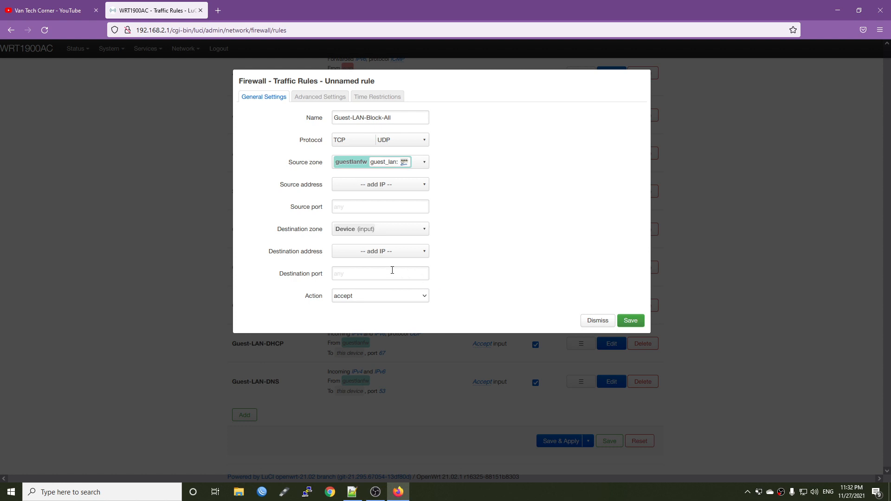
left_click(381, 296)
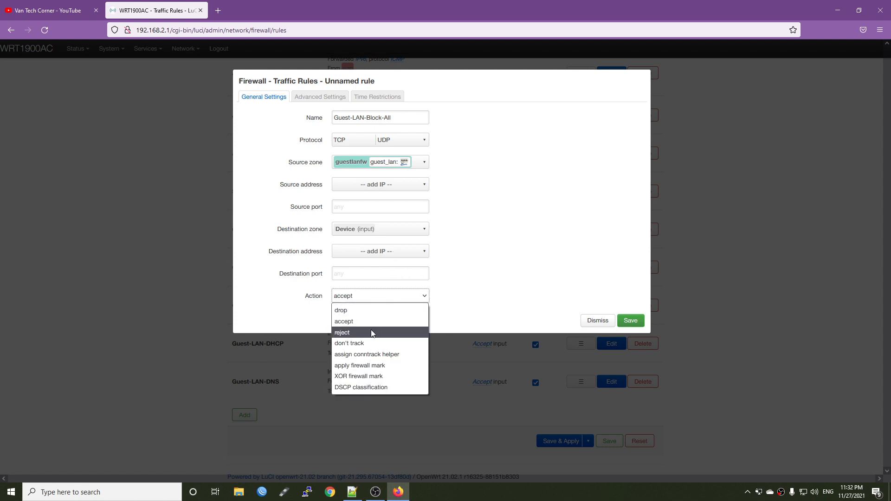
left_click(340, 310)
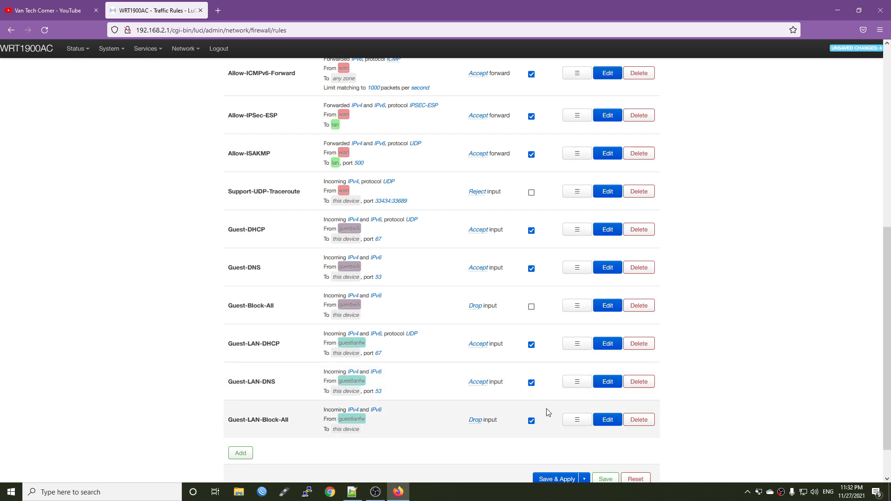
- Save & Apply the traffic rules including the new Guest-LAN-Block-All drop rule
scroll("down", 3)
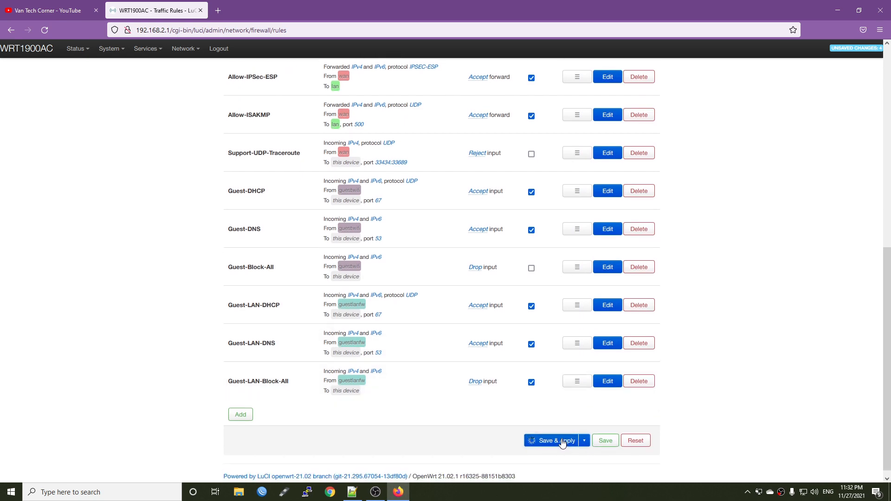
left_click(555, 441)
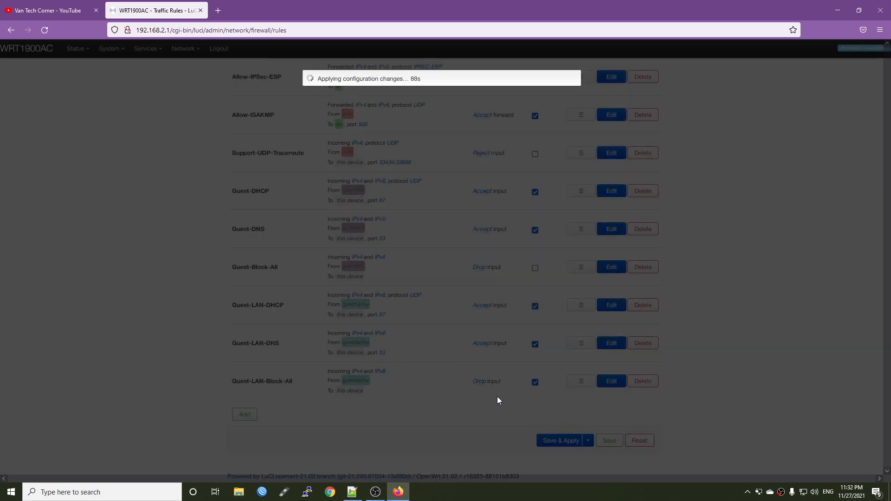
mouse_move(429, 357)
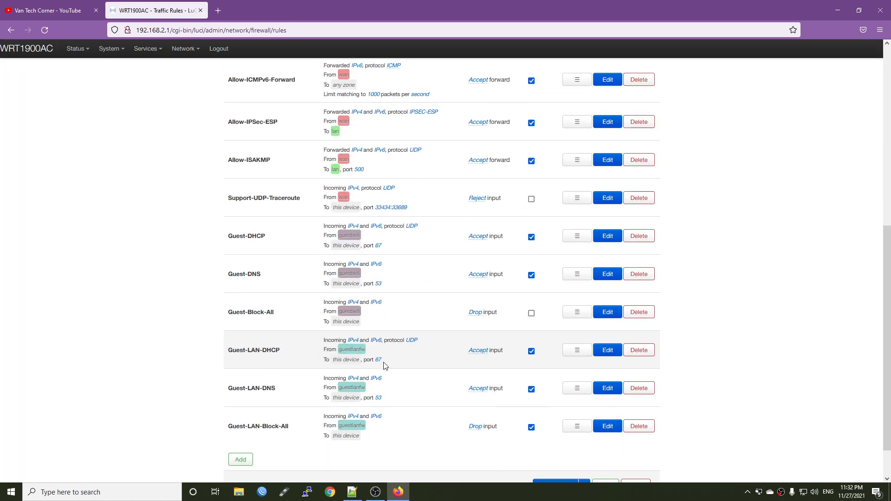
mouse_move(319, 354)
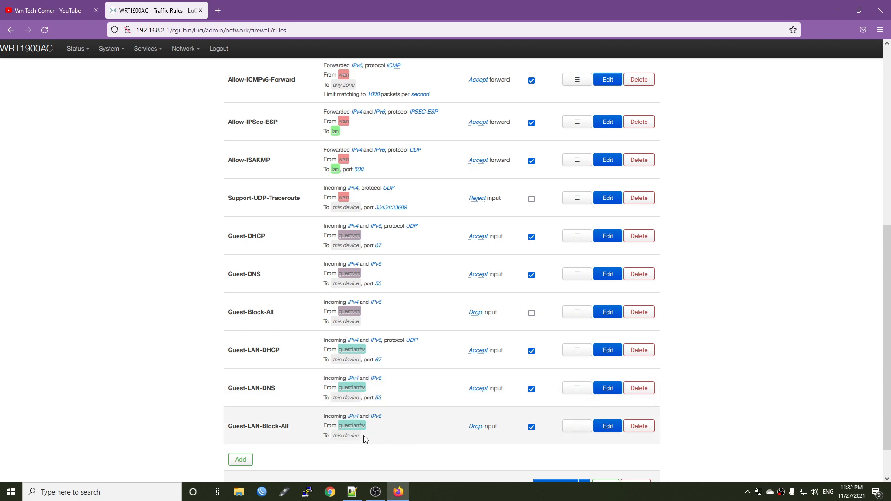
mouse_move(858, 396)
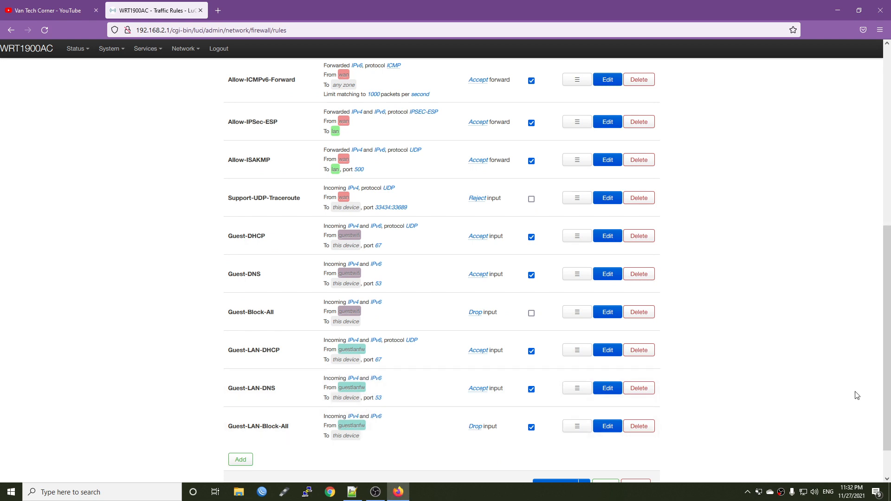
mouse_move(384, 460)
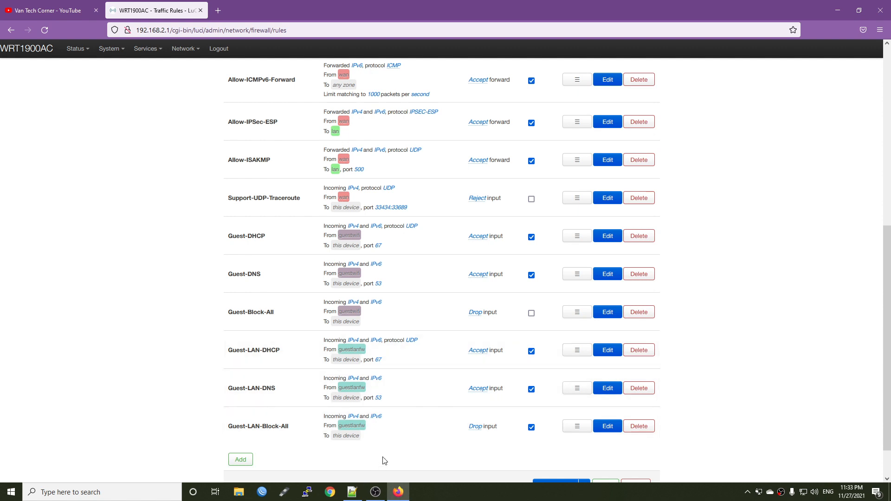
mouse_move(478, 377)
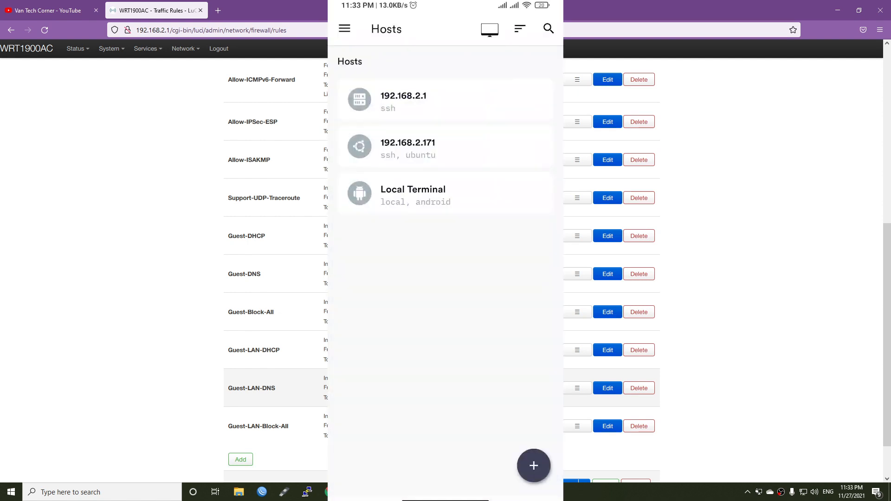
- Start an SSH connection to the router 192.168.2.1 with username root
left_click(404, 99)
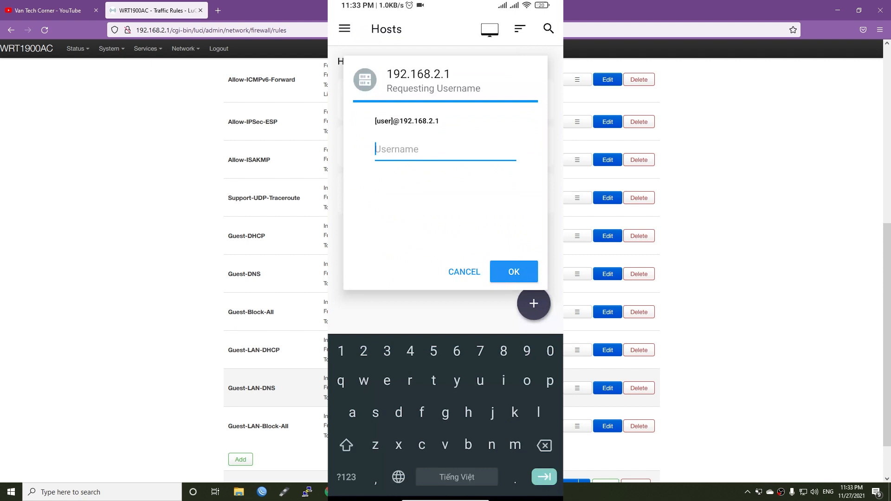
type("root")
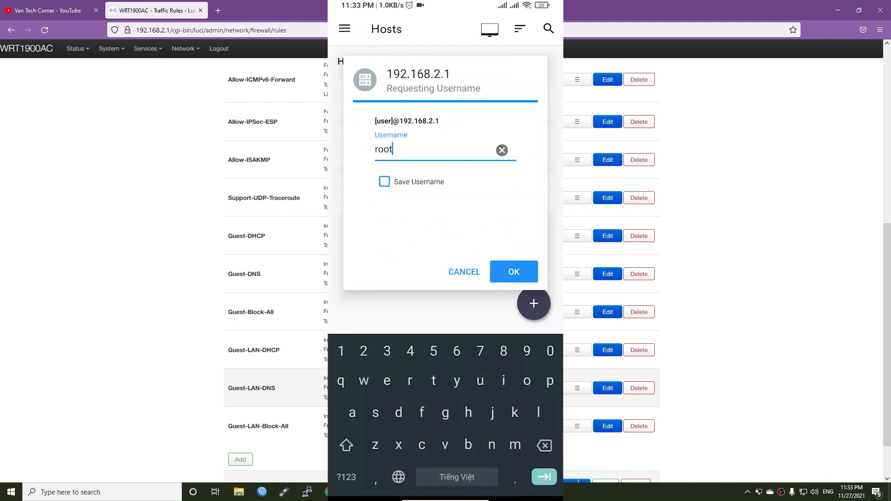
left_click(513, 271)
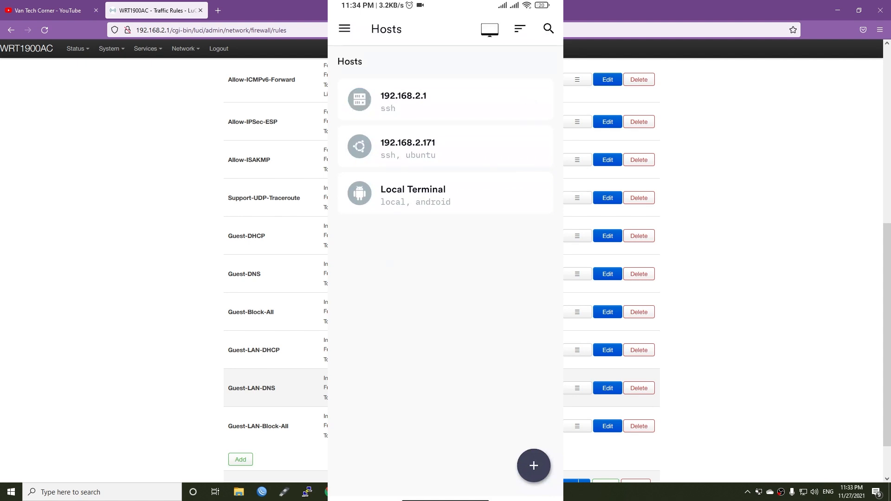
- Ping the router 192.168.2.1 from the phone's Local Terminal, then stop the ping
left_click(412, 193)
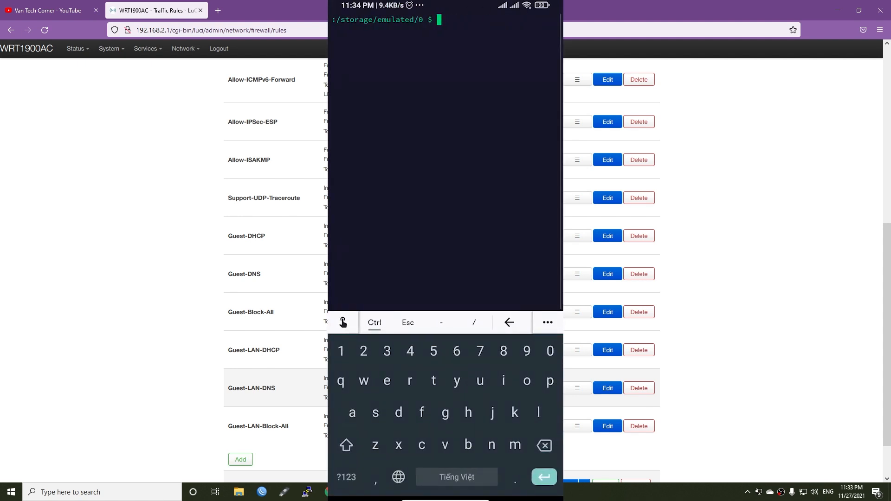
type("ping 192.16")
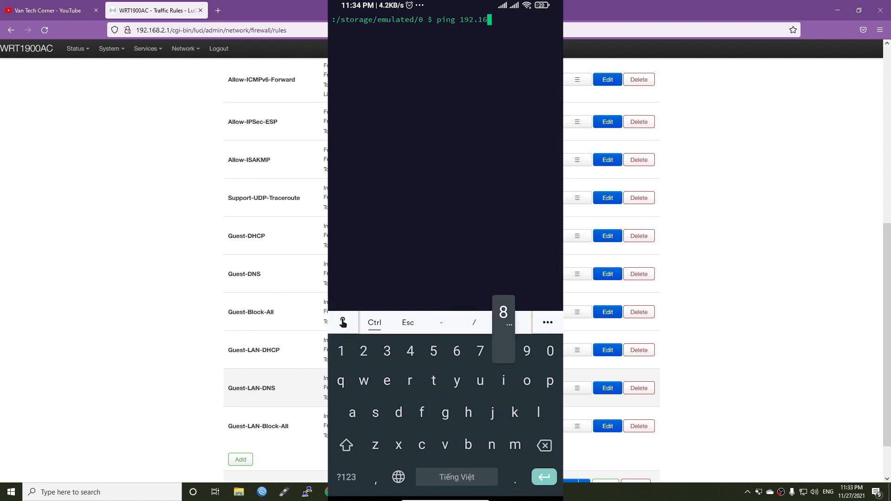
key("Enter")
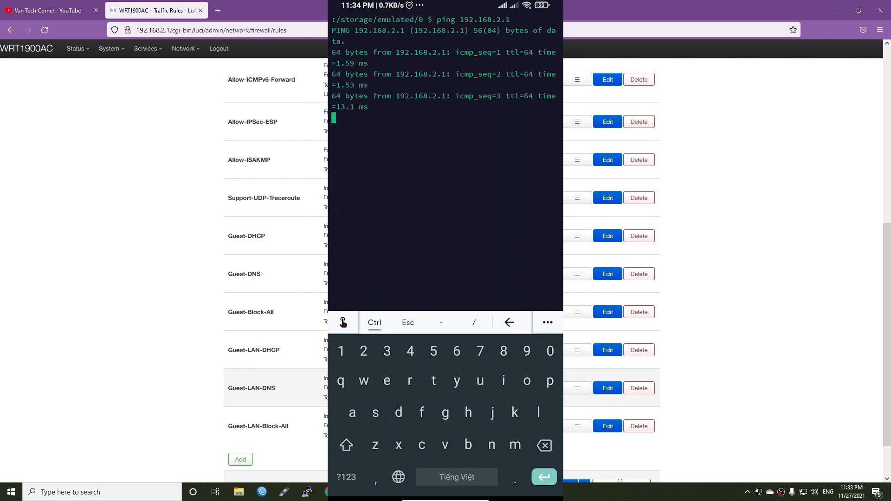
key("Ctrl+C")
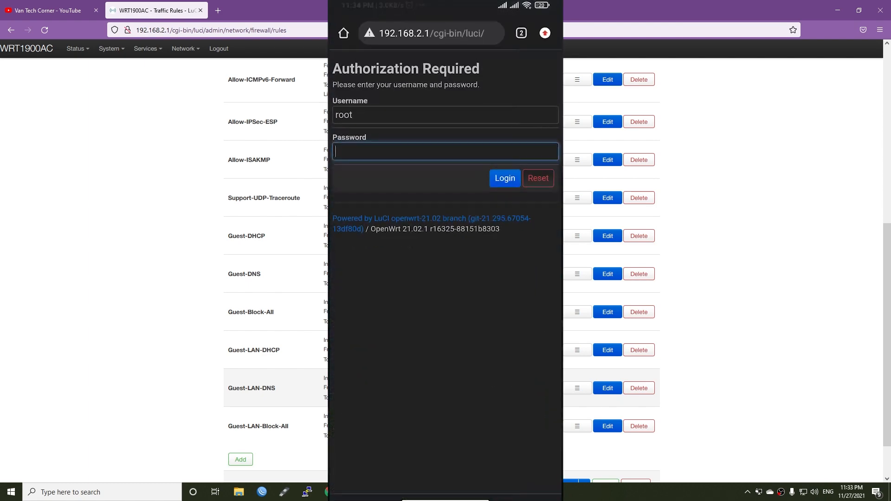
- Load the router address 192.168.1.1 in the phone's Chrome address bar
left_click(430, 32)
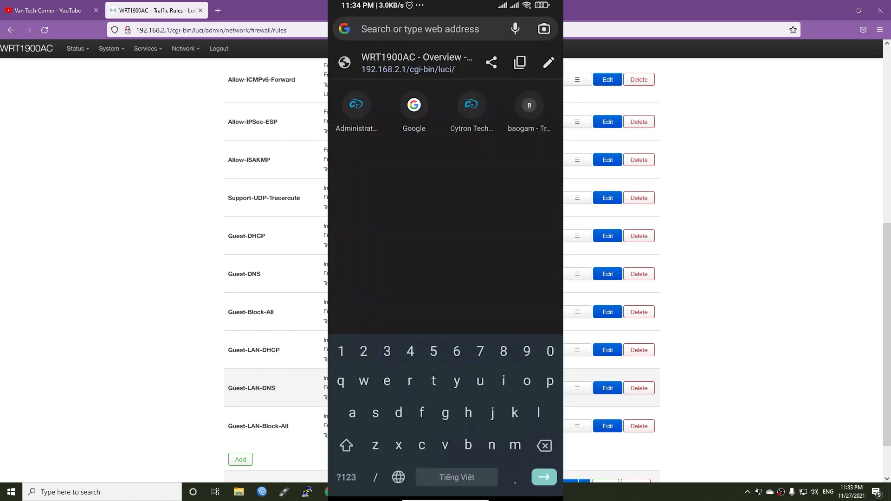
left_click(414, 104)
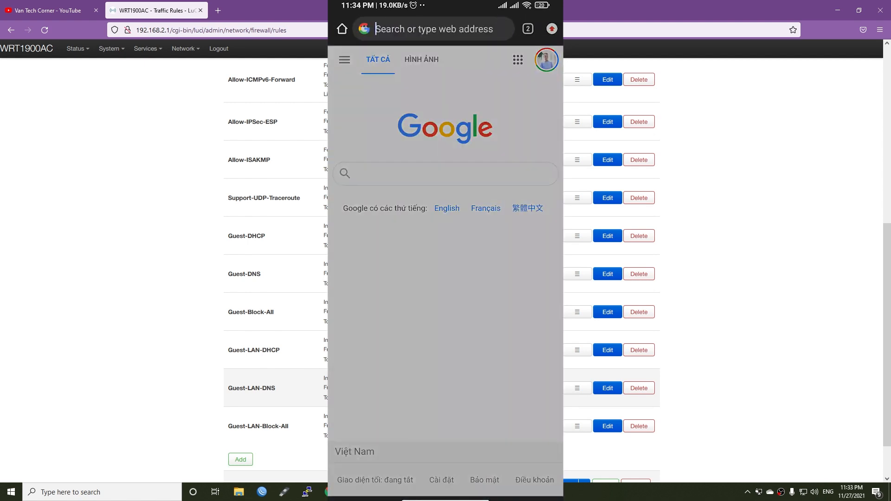
type("192.168.1.1")
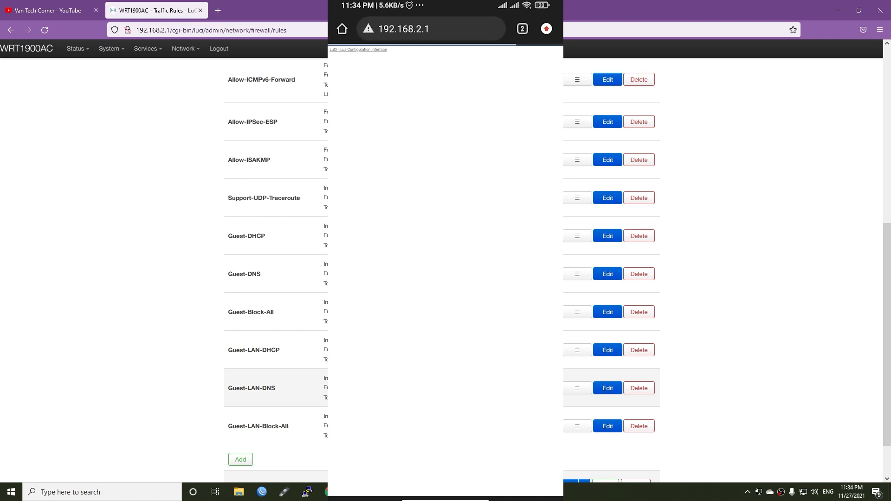
left_click(430, 29)
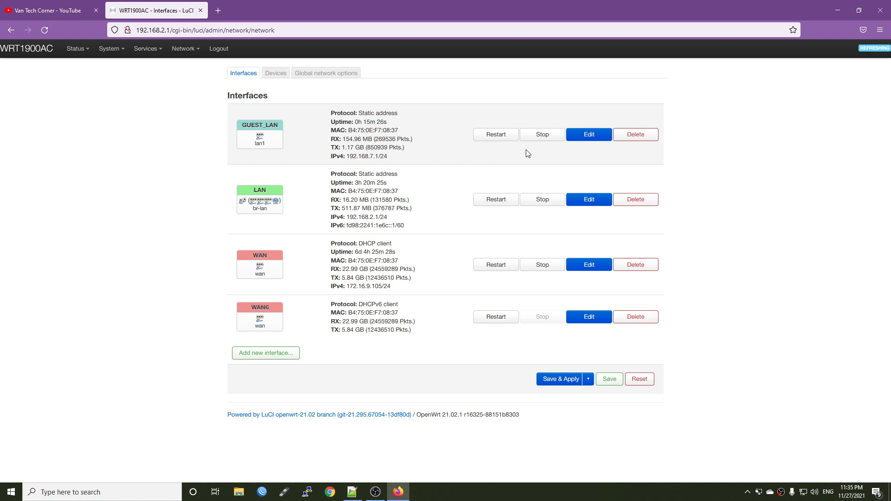
- Go to Network > Wireless to see the disabled OpenWrt-Guest network
left_click(183, 48)
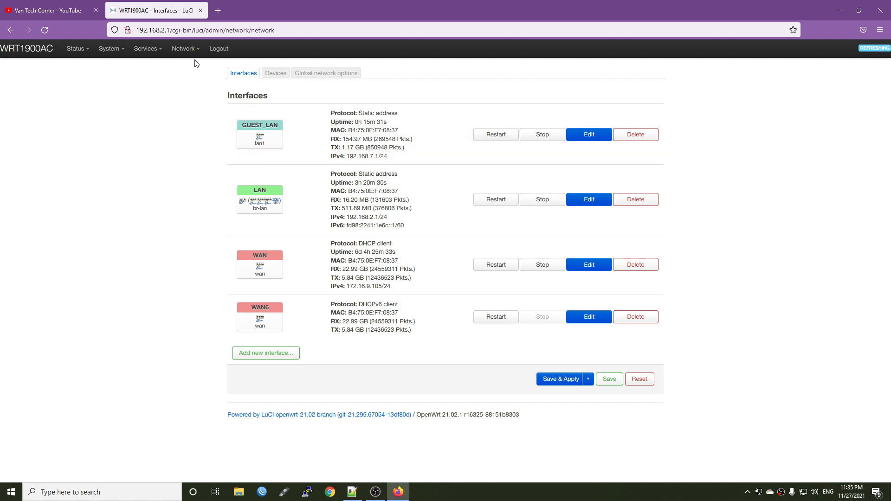
left_click(183, 48)
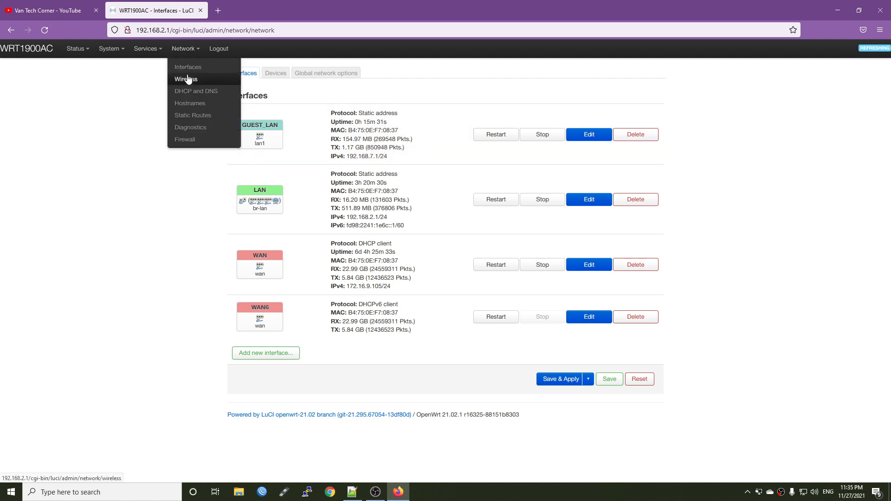
left_click(185, 79)
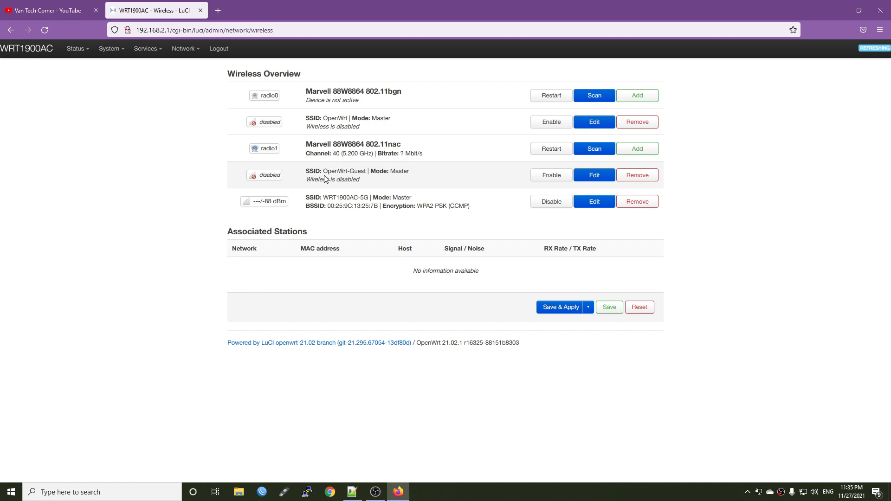
mouse_move(561, 187)
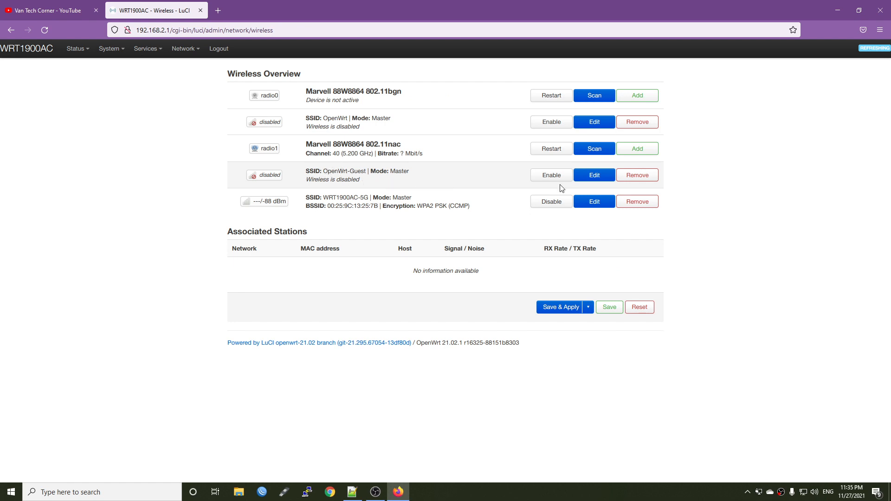
mouse_move(564, 181)
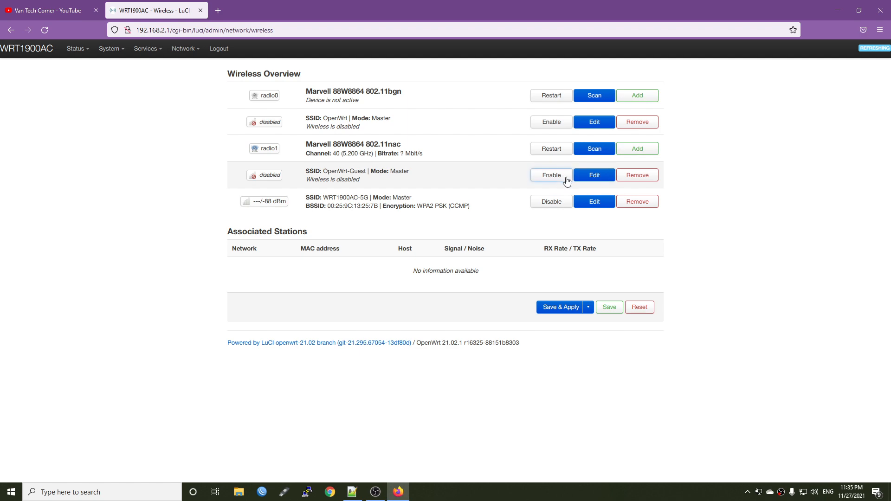
mouse_move(584, 176)
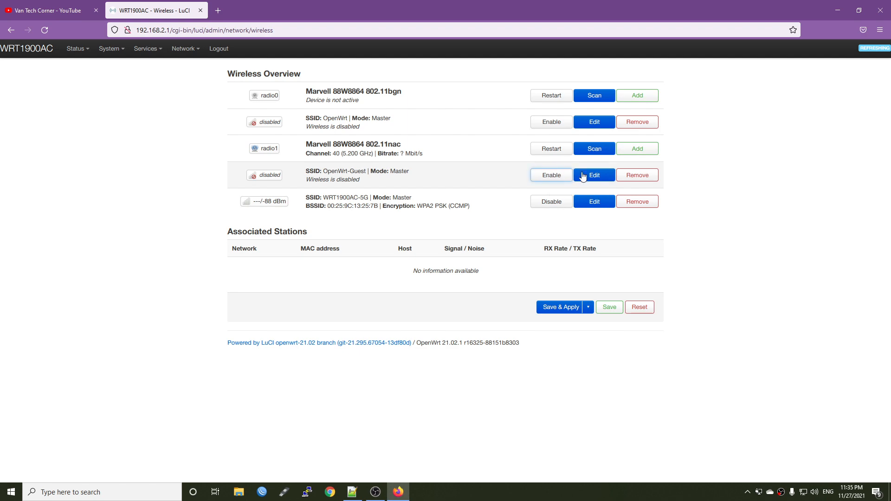
left_click(594, 175)
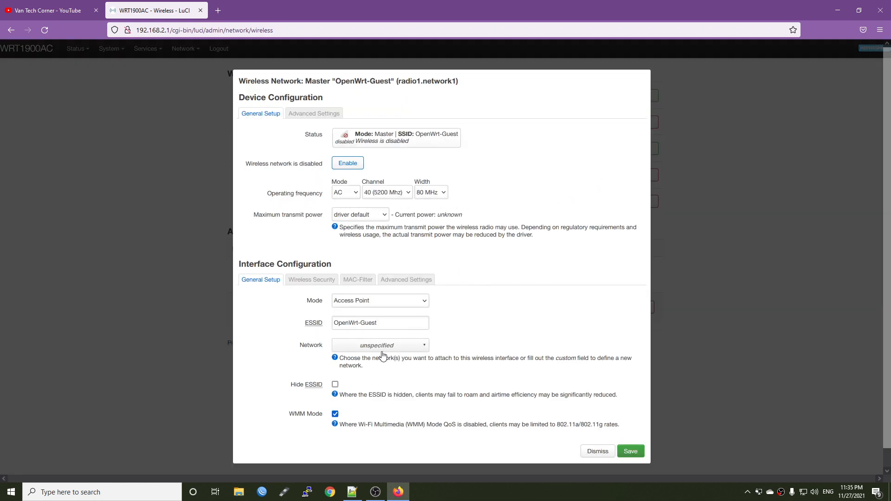
left_click(380, 346)
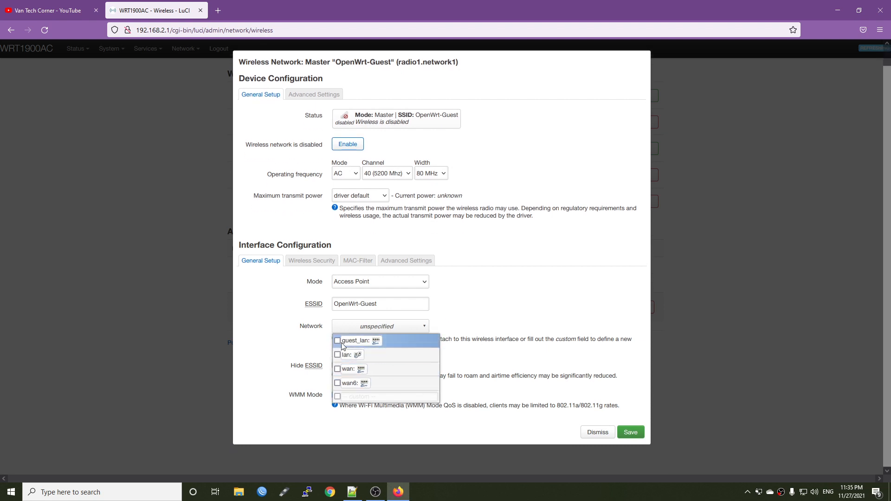
left_click(338, 341)
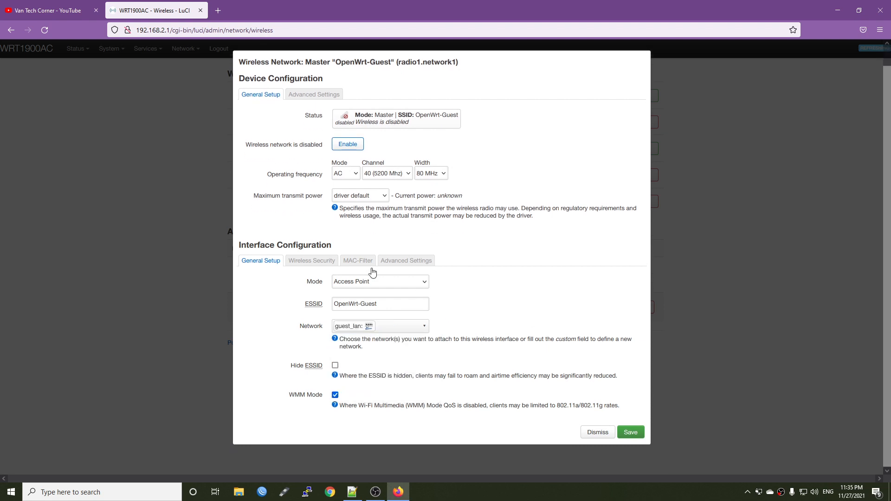
left_click(311, 260)
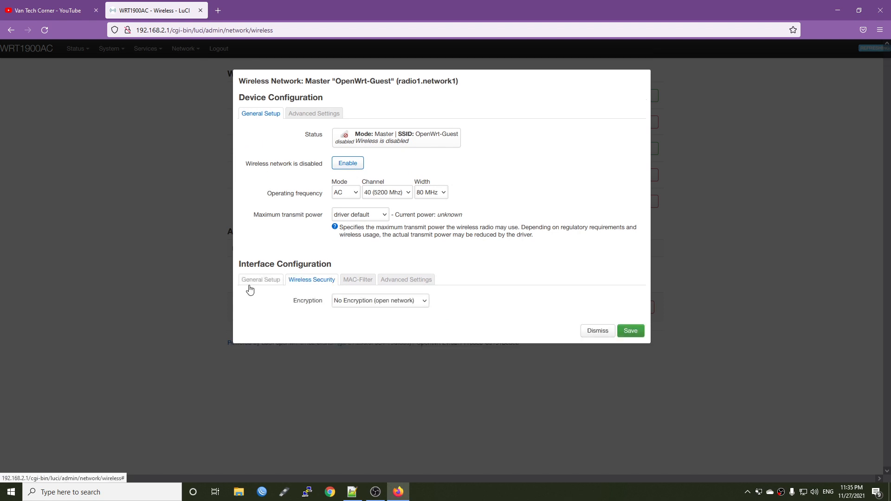
left_click(261, 280)
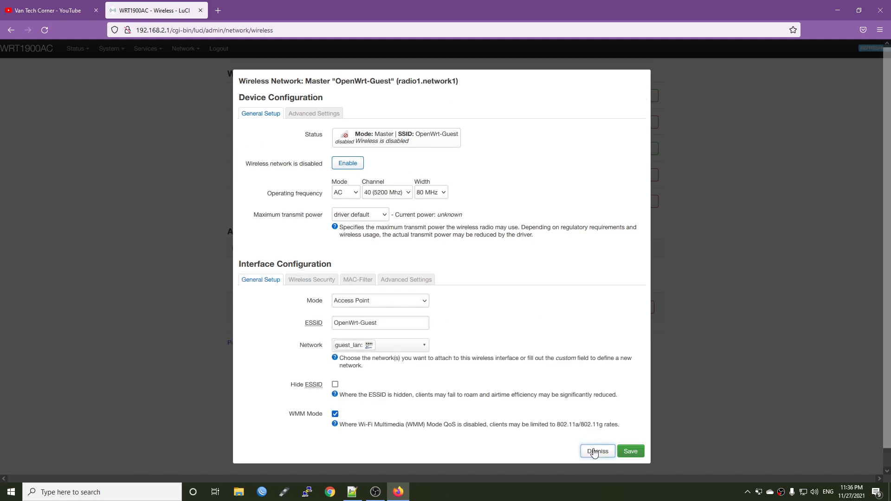
left_click(598, 451)
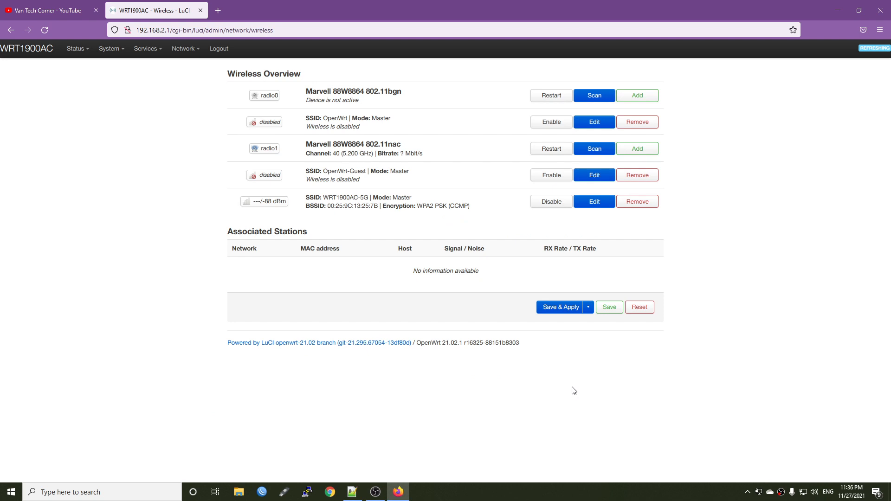